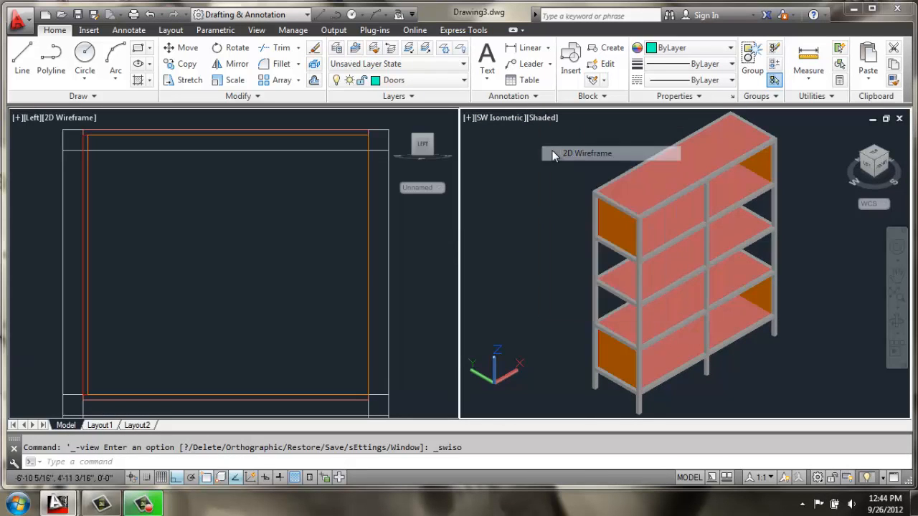
# With the isometric view in 2D Wireframe, draw a 1'10.25 by 1'0.75 polyline rectangle beside the shelving
pyautogui.click(587, 152)
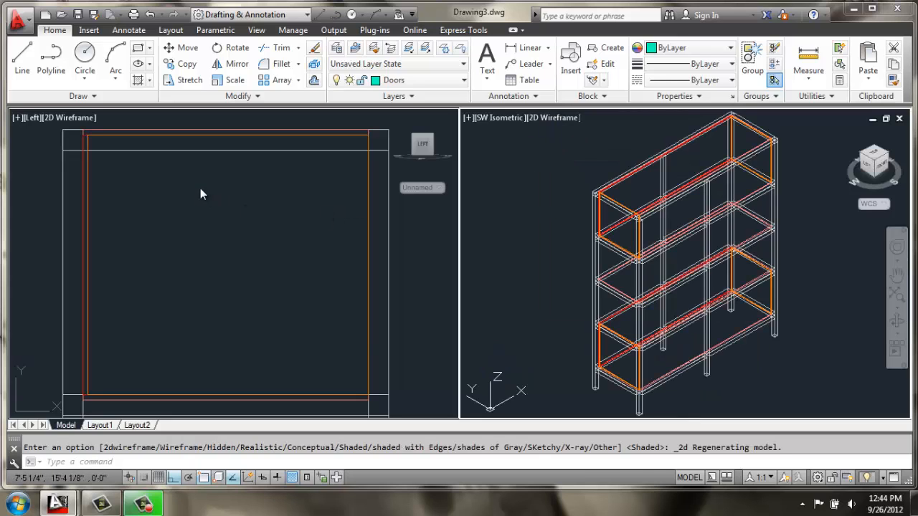
pyautogui.moveTo(152, 203)
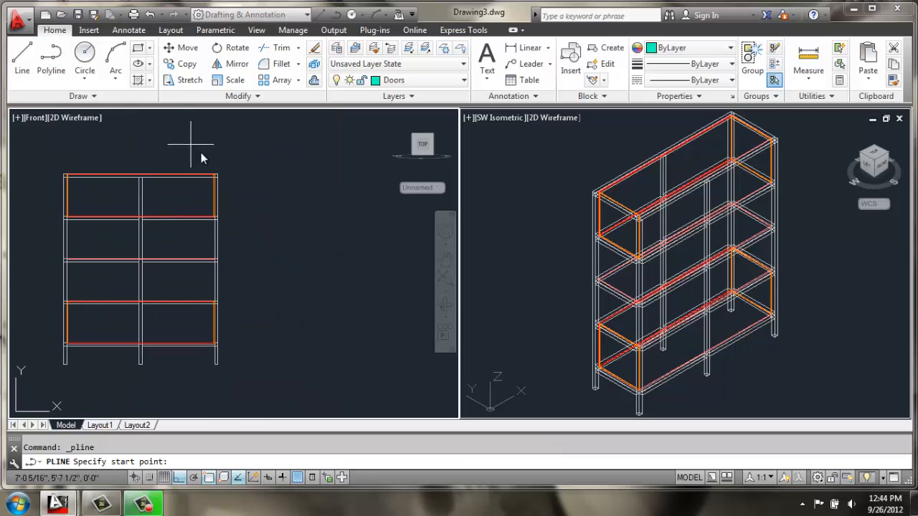
pyautogui.moveTo(235, 178)
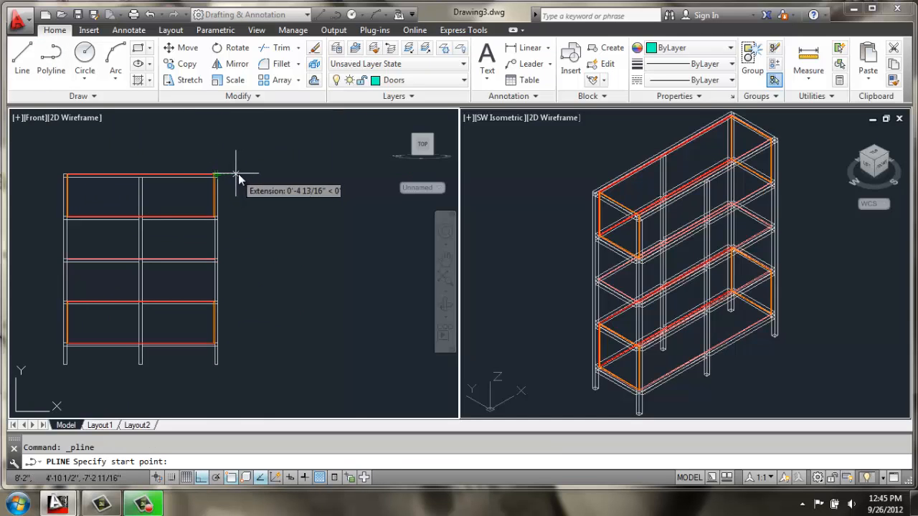
pyautogui.click(218, 175)
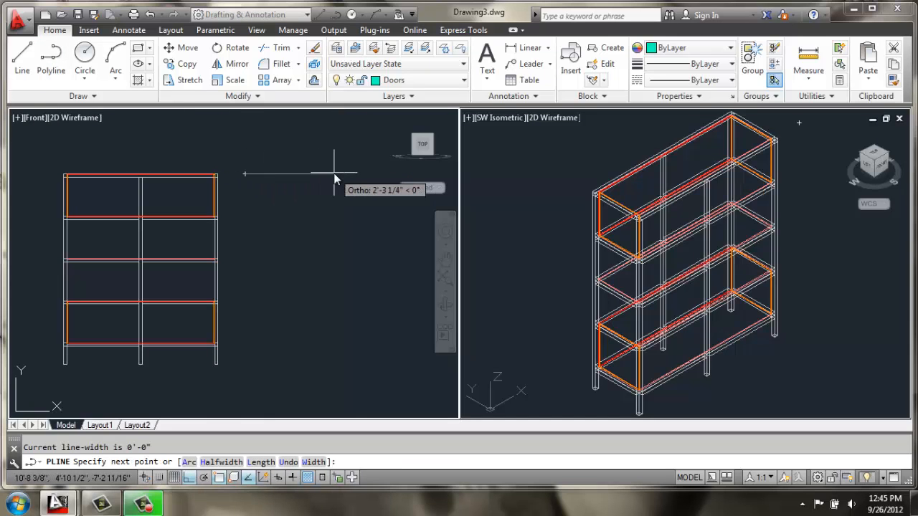
pyautogui.write("1'10")
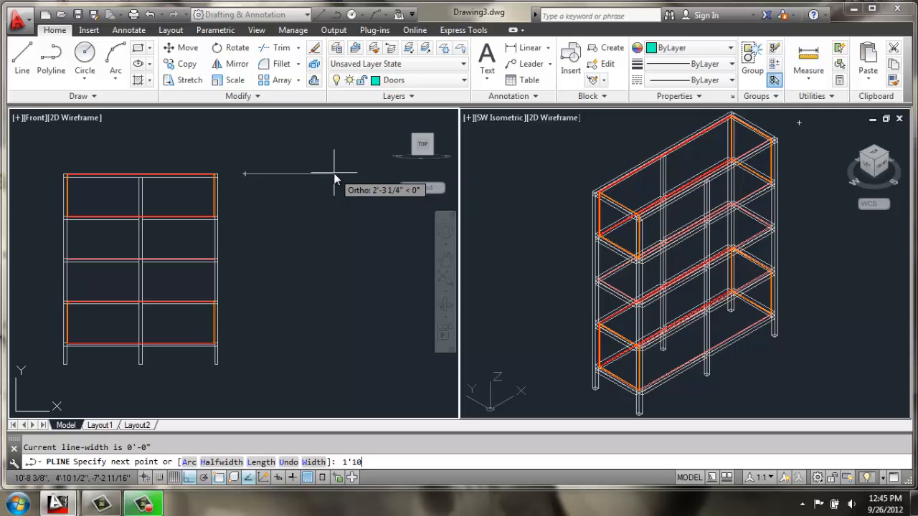
pyautogui.write('.25')
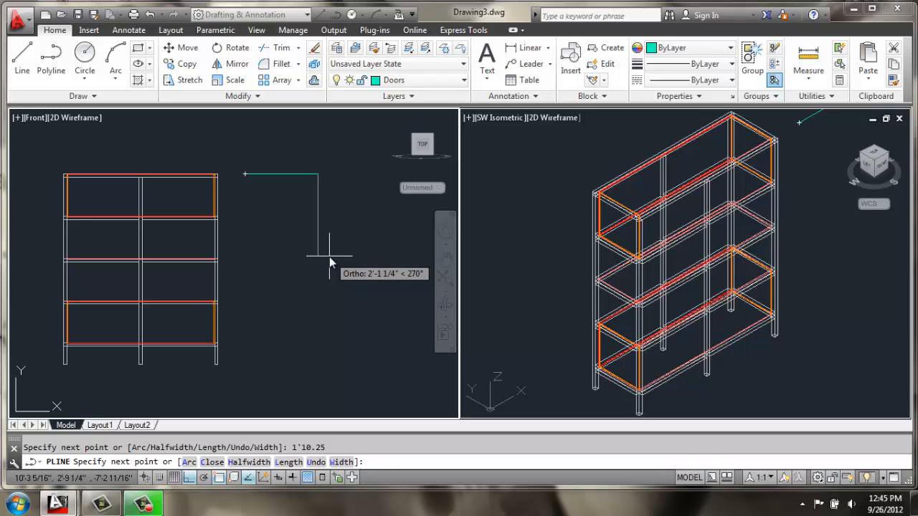
pyautogui.write("1'")
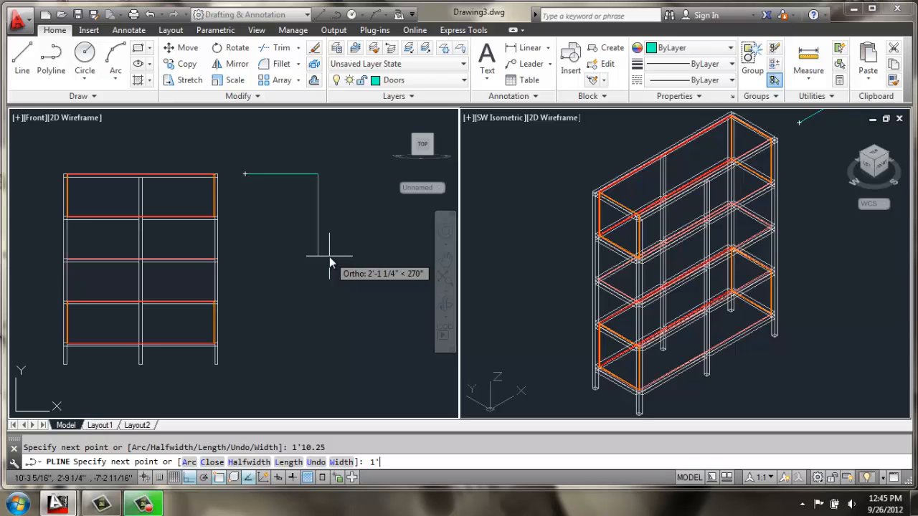
pyautogui.write('0.75')
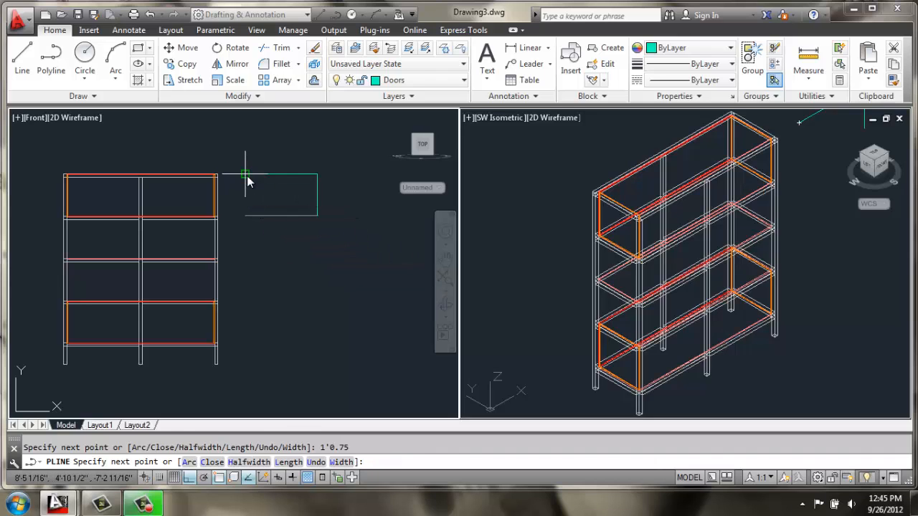
pyautogui.moveTo(244, 195)
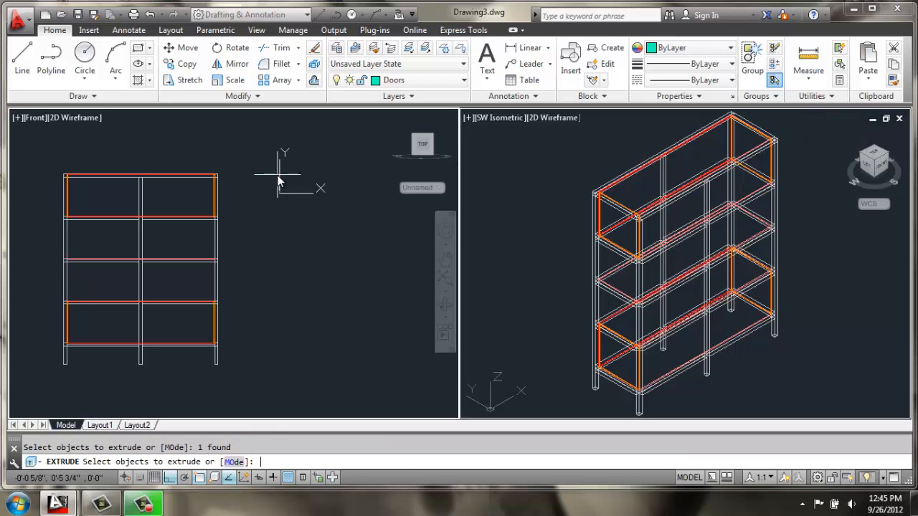
# Extrude the rectangle .25 thick and move the panel onto the shelving's front corner
pyautogui.write('.25')
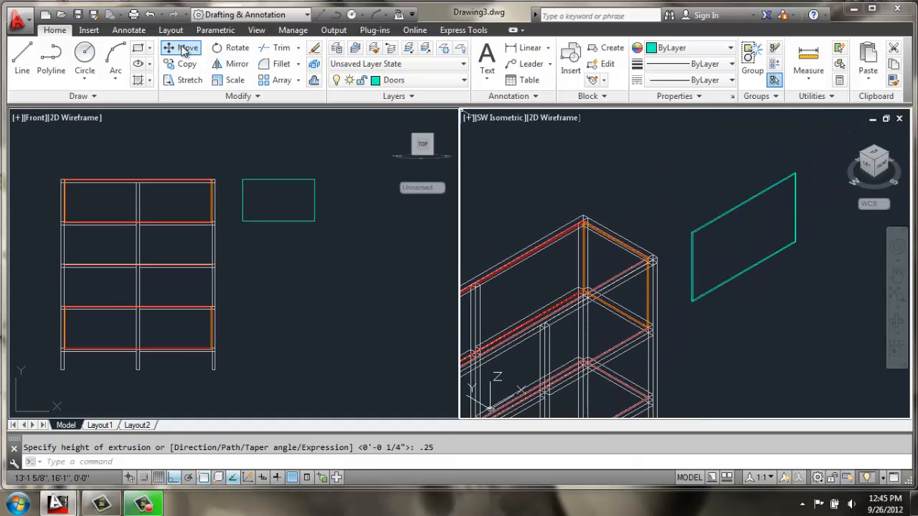
pyautogui.click(179, 47)
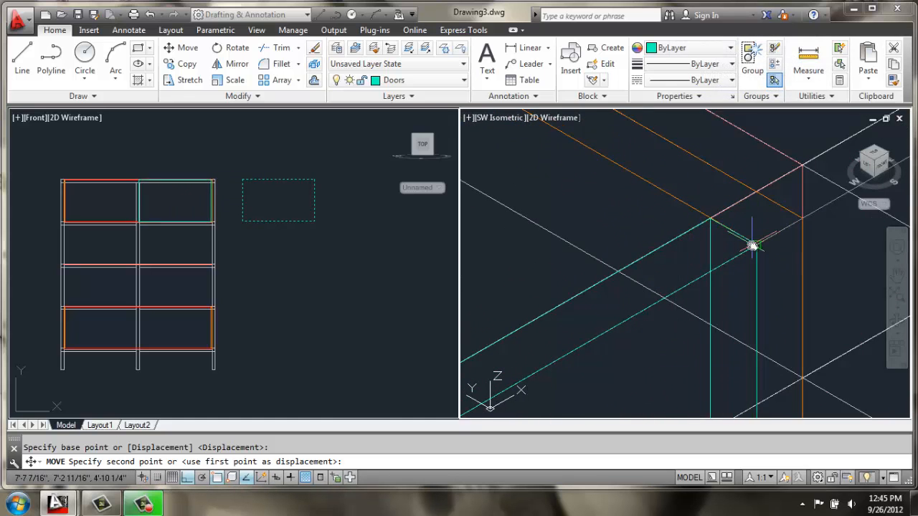
pyautogui.click(754, 244)
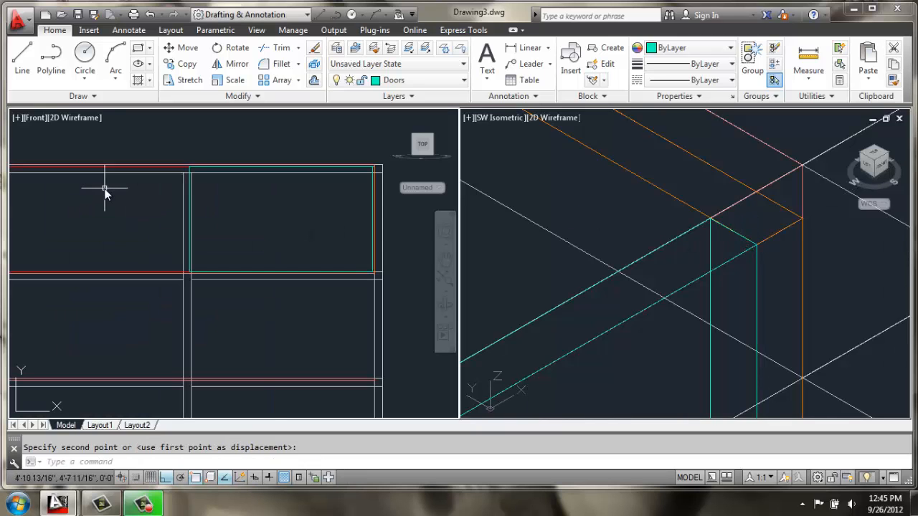
pyautogui.moveTo(307, 189)
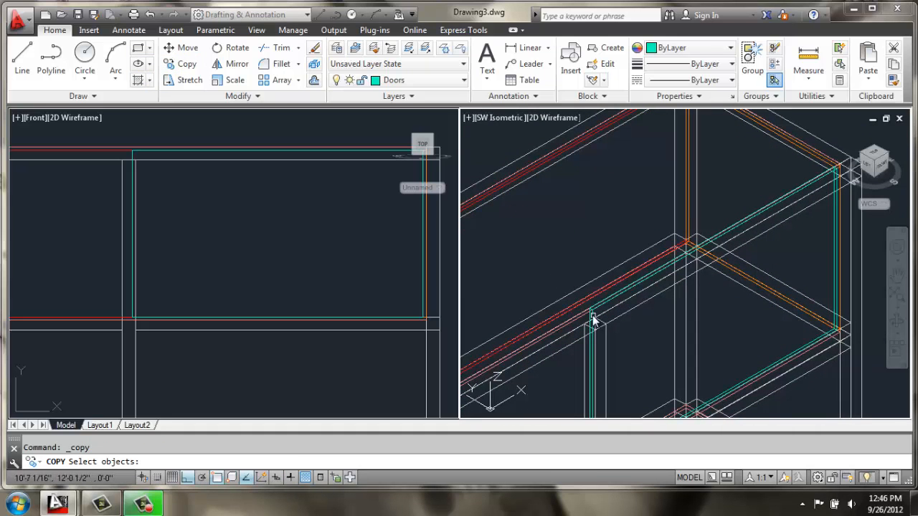
# Copy the door panel to the next corner of the shelving front
pyautogui.click(596, 318)
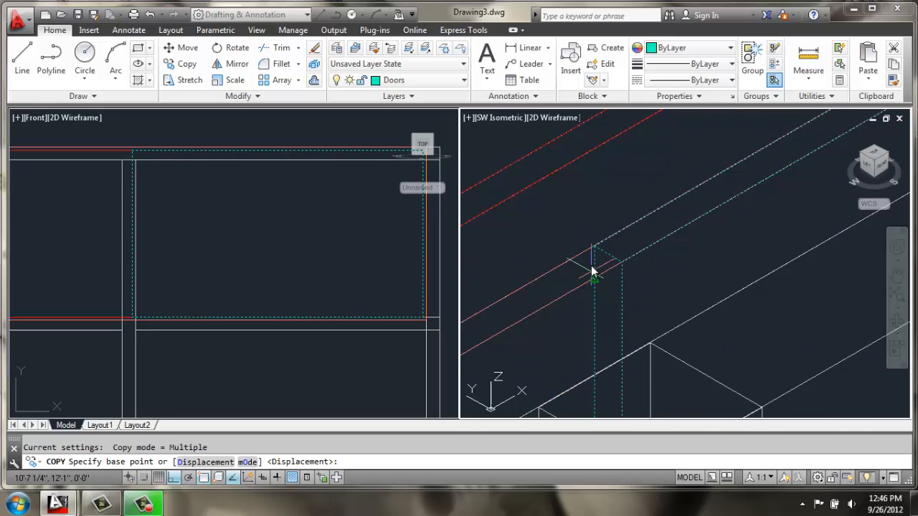
pyautogui.moveTo(625, 265)
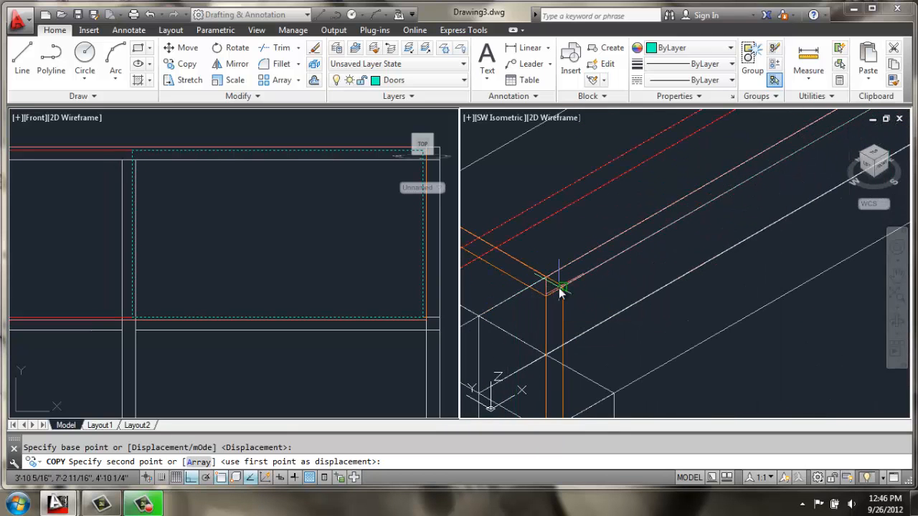
pyautogui.click(562, 284)
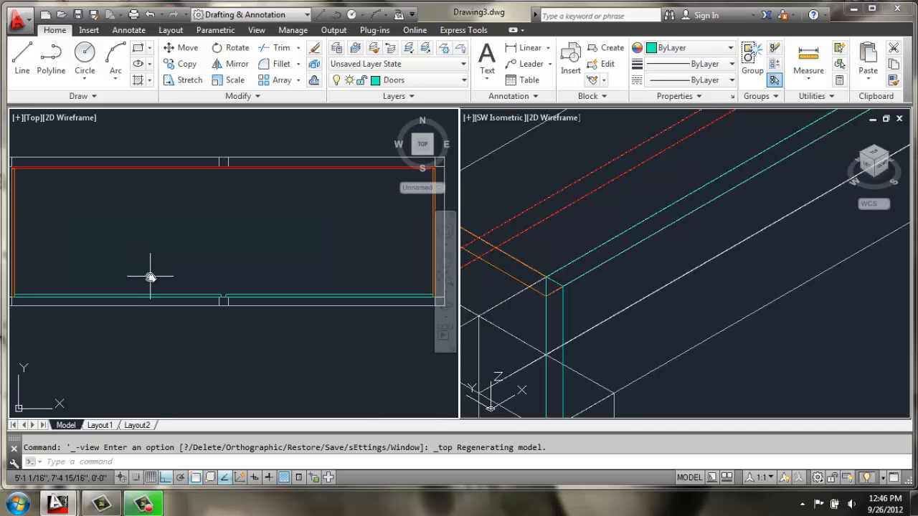
pyautogui.moveTo(221, 294)
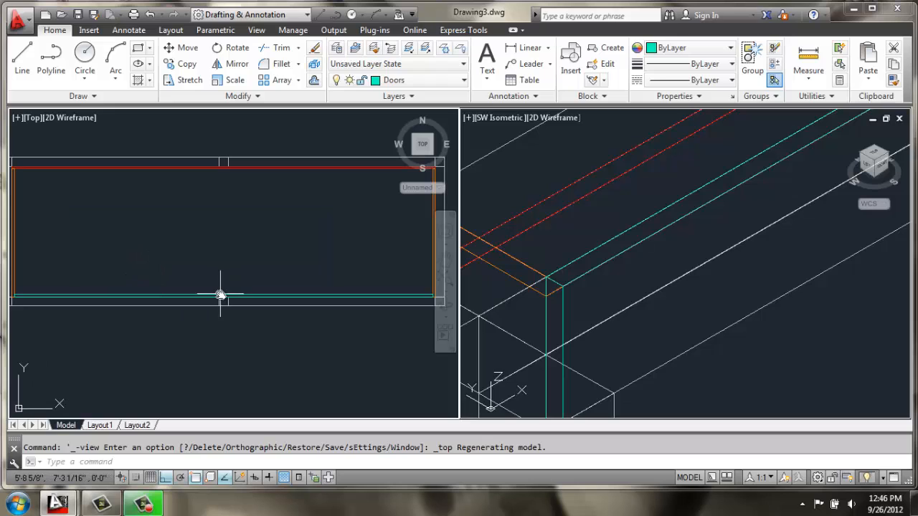
pyautogui.moveTo(221, 294)
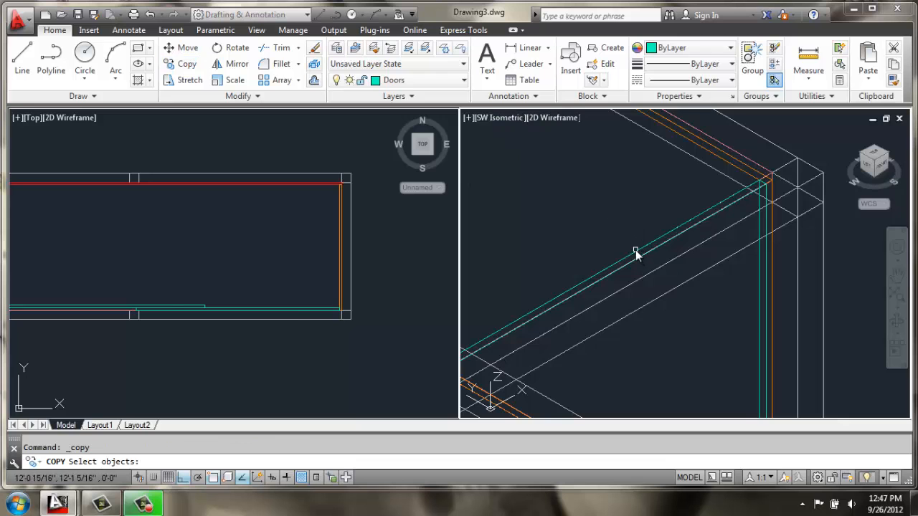
# Copy another door panel and move the copy 12 units to its bay
pyautogui.click(637, 252)
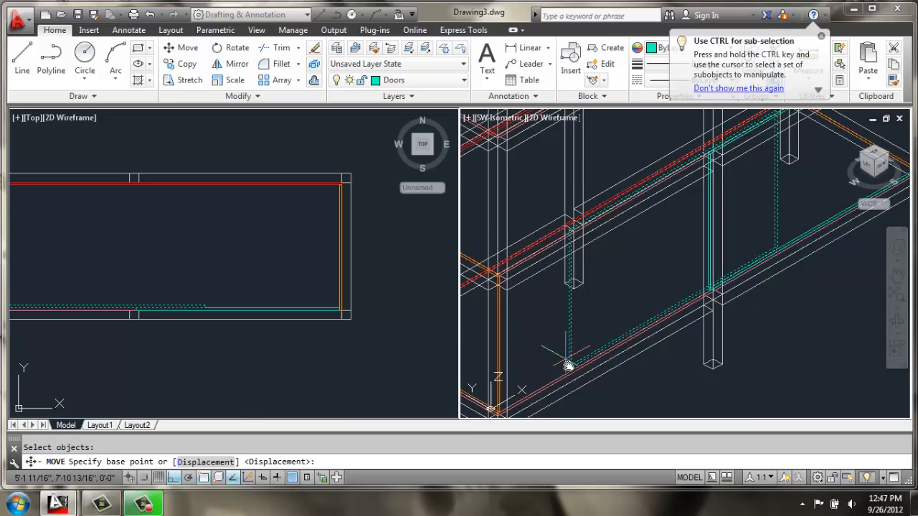
pyautogui.click(562, 364)
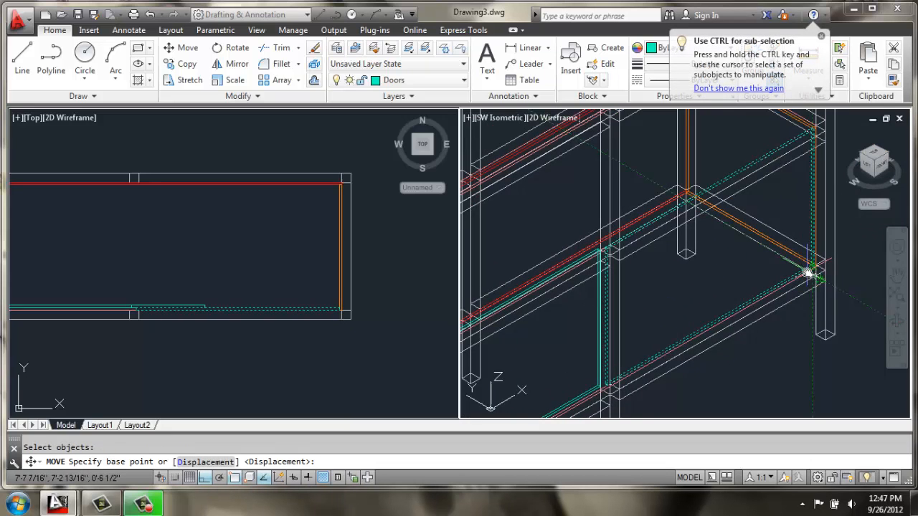
pyautogui.click(810, 276)
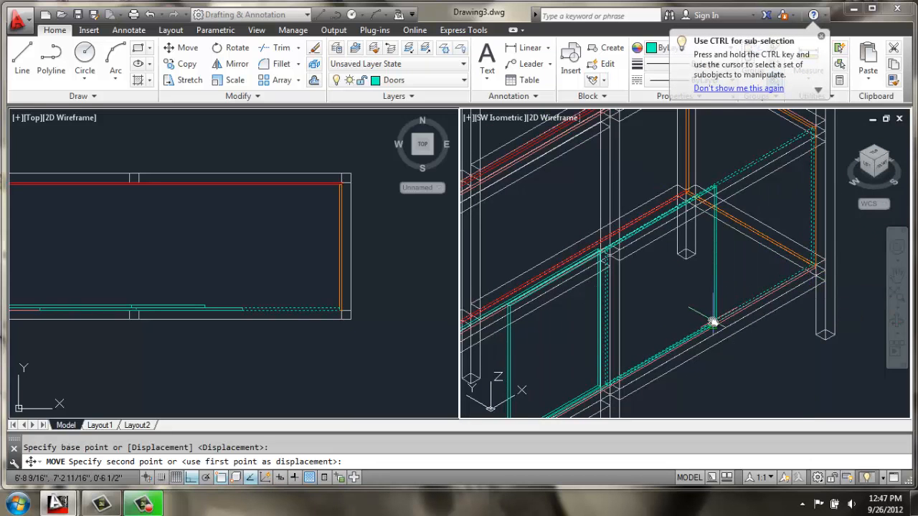
pyautogui.write('12')
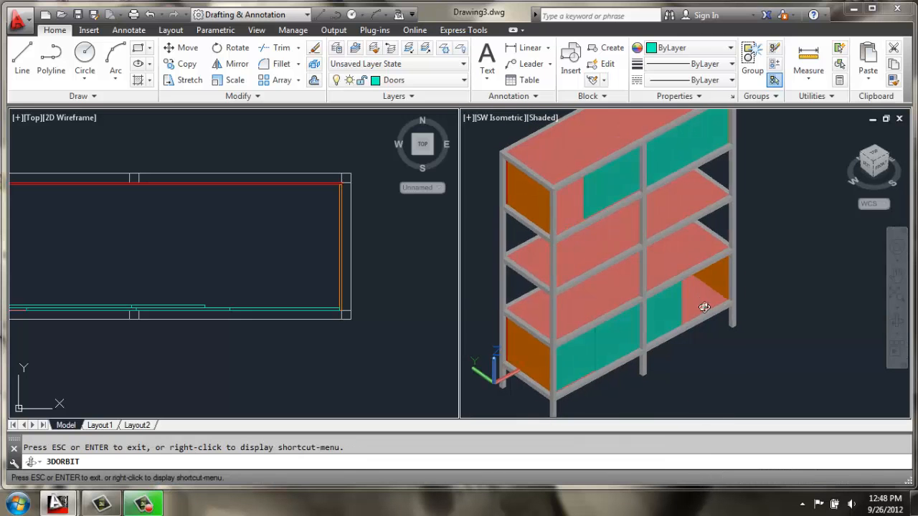
# Orbit the shaded cabinet to inspect the sliding doors from front and behind
pyautogui.moveTo(704, 307); pyautogui.dragTo(640, 247)
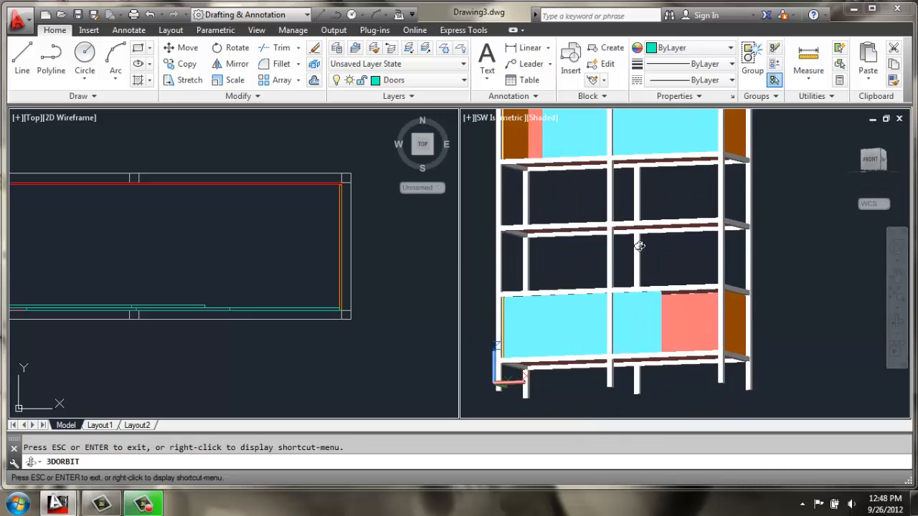
pyautogui.moveTo(639, 247); pyautogui.dragTo(734, 281)
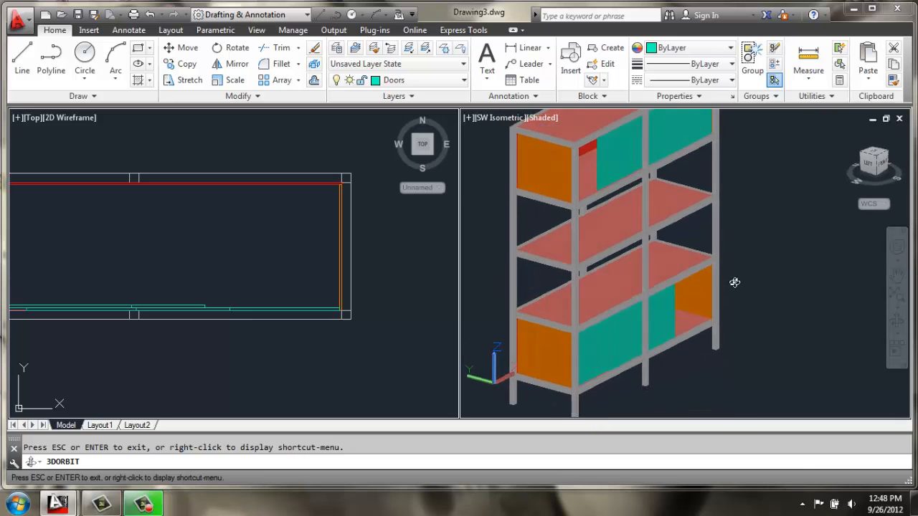
pyautogui.moveTo(734, 281); pyautogui.dragTo(657, 310)
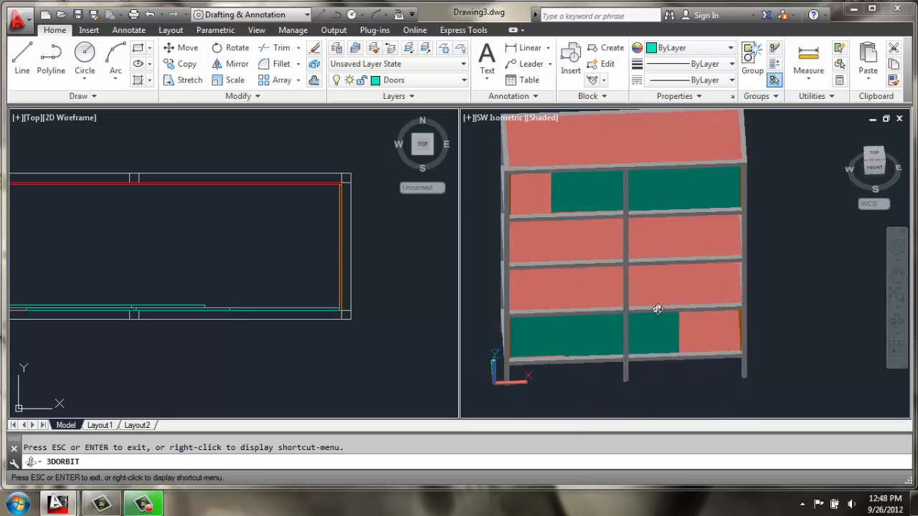
pyautogui.moveTo(657, 309); pyautogui.dragTo(652, 261)
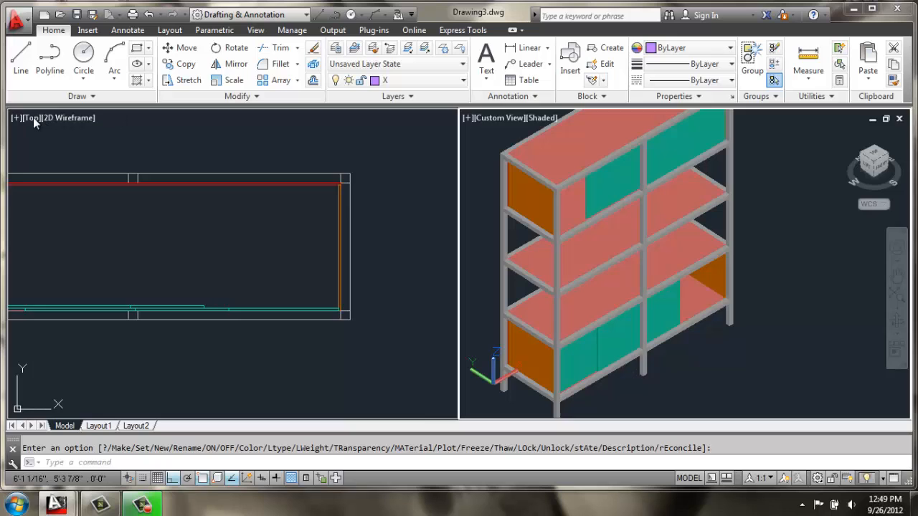
# Set the left viewport to Front and the right viewport to SW Isometric
pyautogui.click(31, 118)
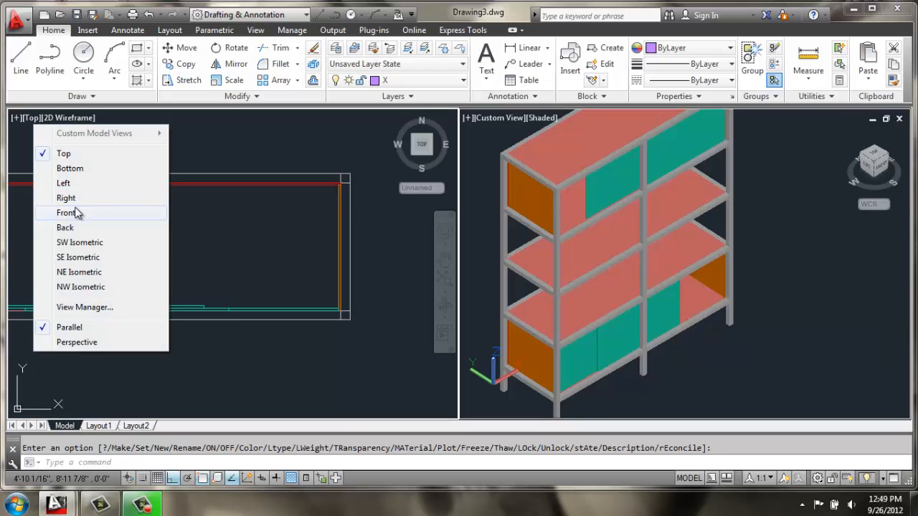
pyautogui.click(66, 212)
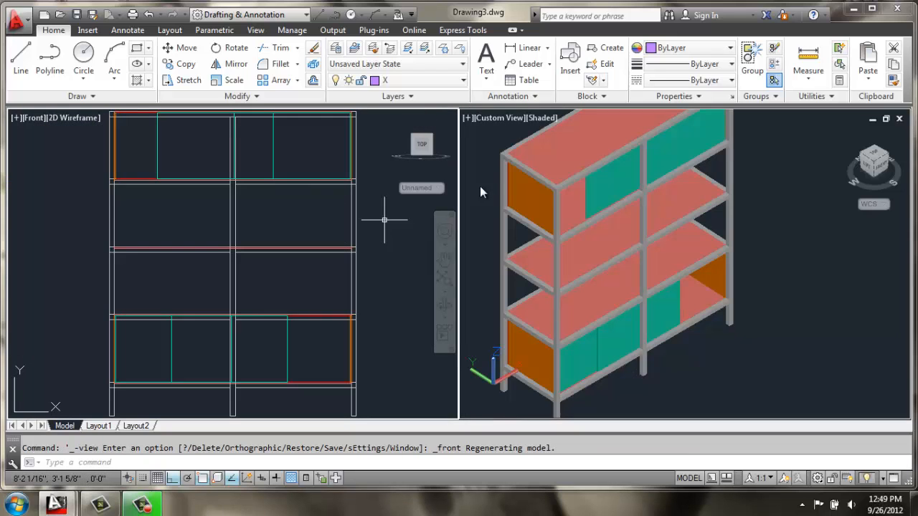
pyautogui.click(542, 118)
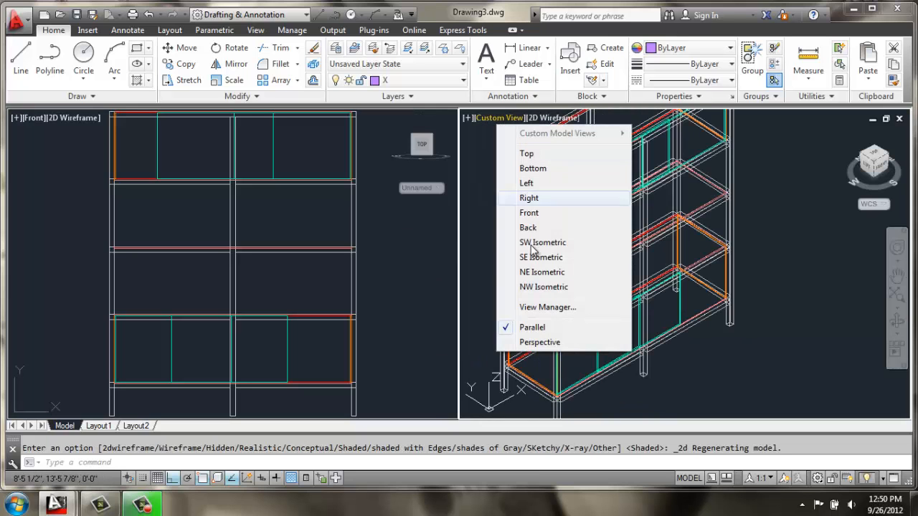
pyautogui.click(543, 243)
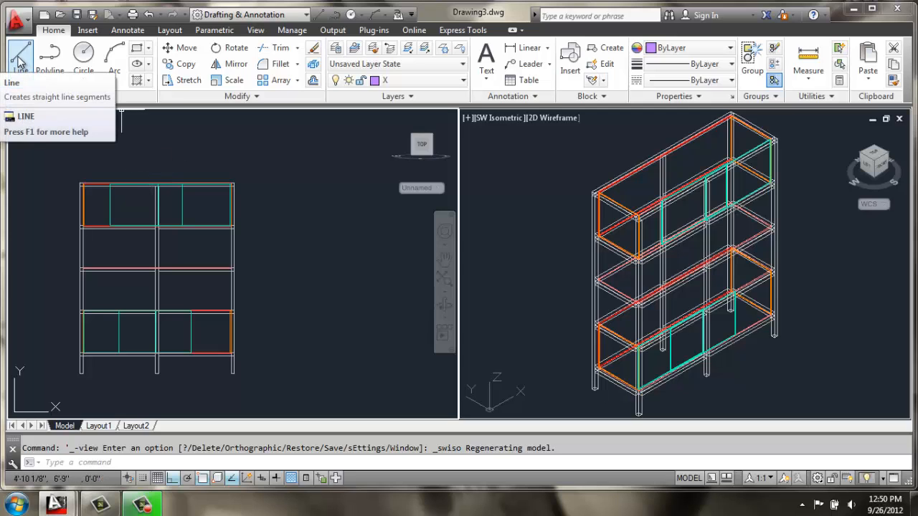
# Draw a 1' by 10.5 guide rectangle with lines and its diagonals forming an X
pyautogui.click(17, 51)
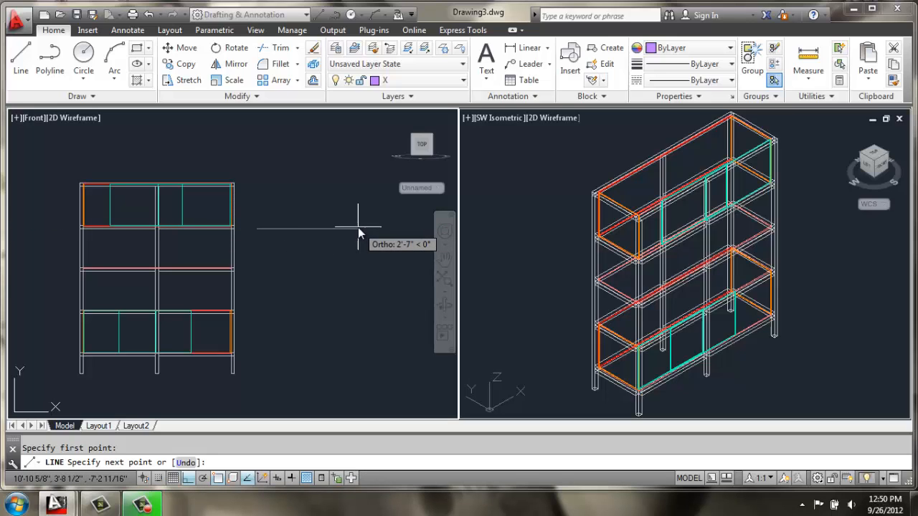
pyautogui.write("1'")
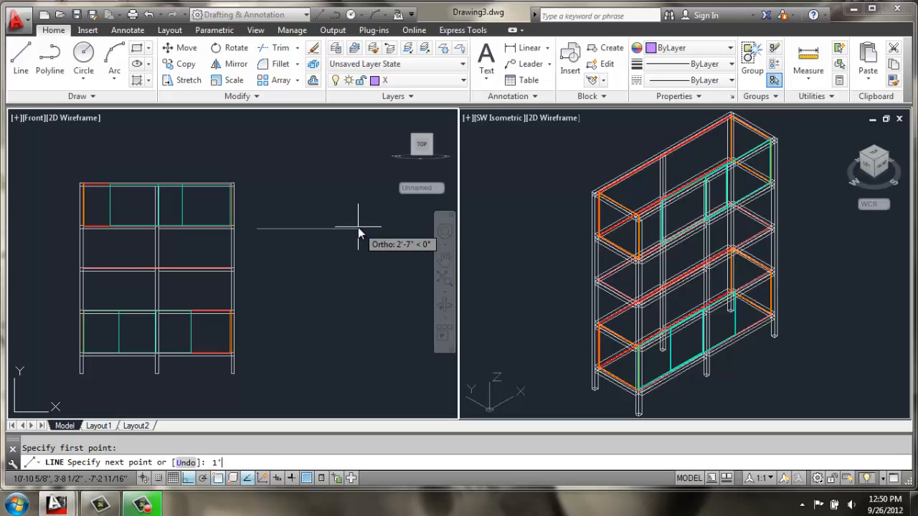
pyautogui.write('10.5')
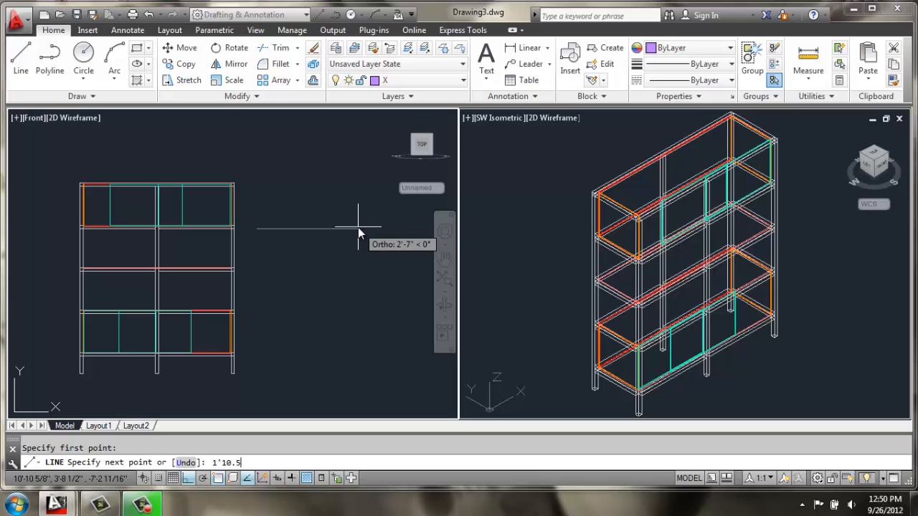
pyautogui.click(359, 231)
pyautogui.write('12')
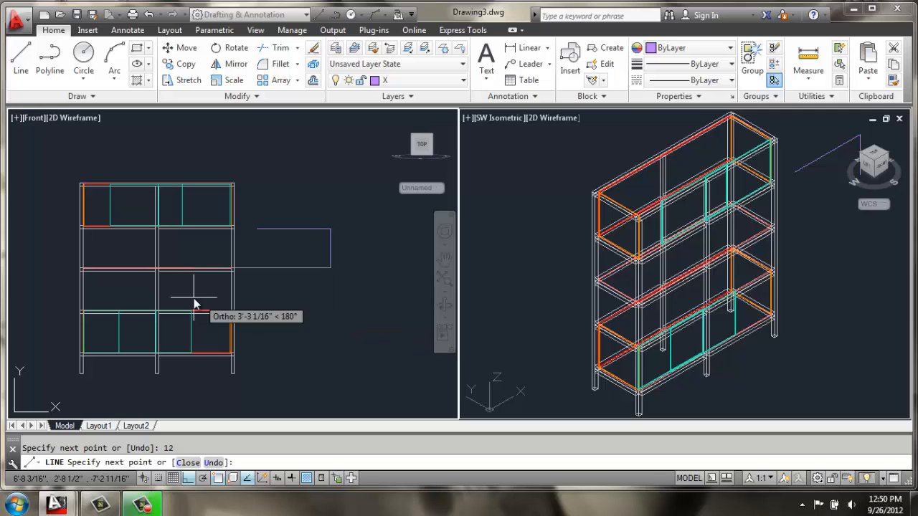
pyautogui.moveTo(257, 230)
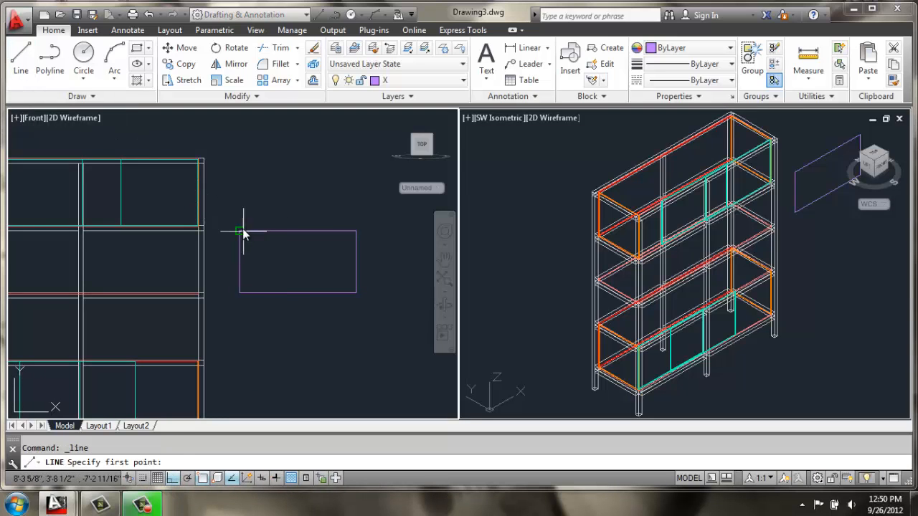
pyautogui.click(240, 231)
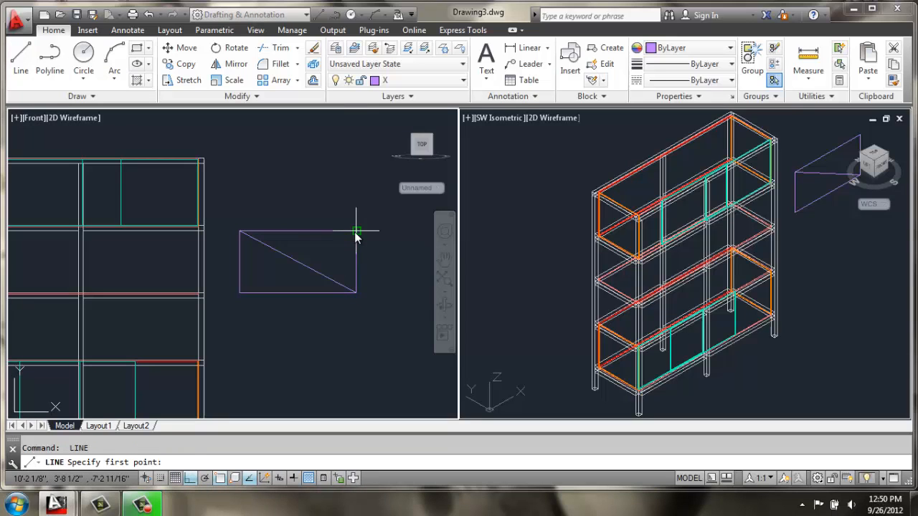
pyautogui.click(238, 293)
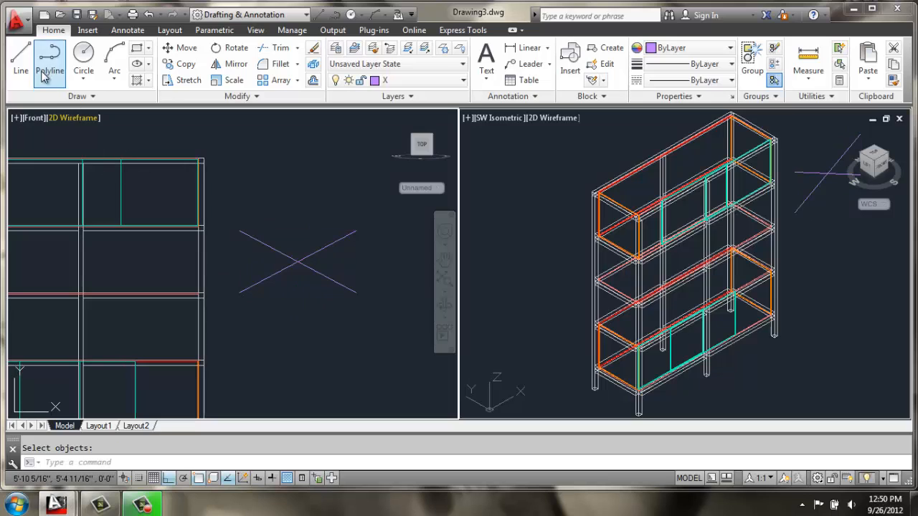
# Draw a 0.1-radius circle at a diagonal's end and sweep it along the diagonals
pyautogui.click(83, 54)
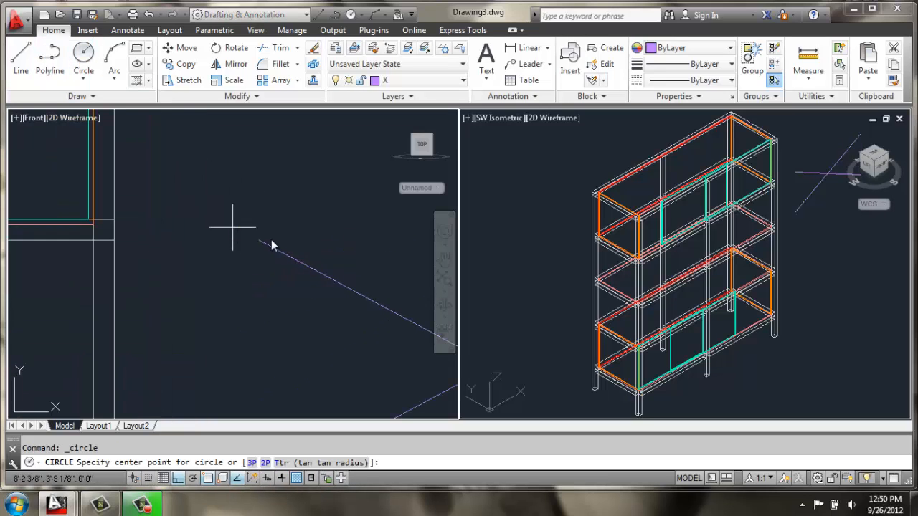
pyautogui.click(259, 241)
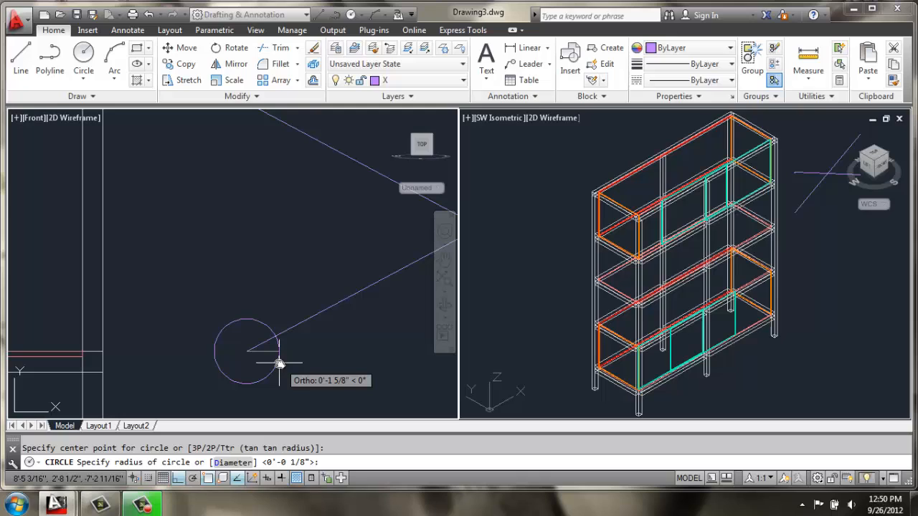
pyautogui.write('.1')
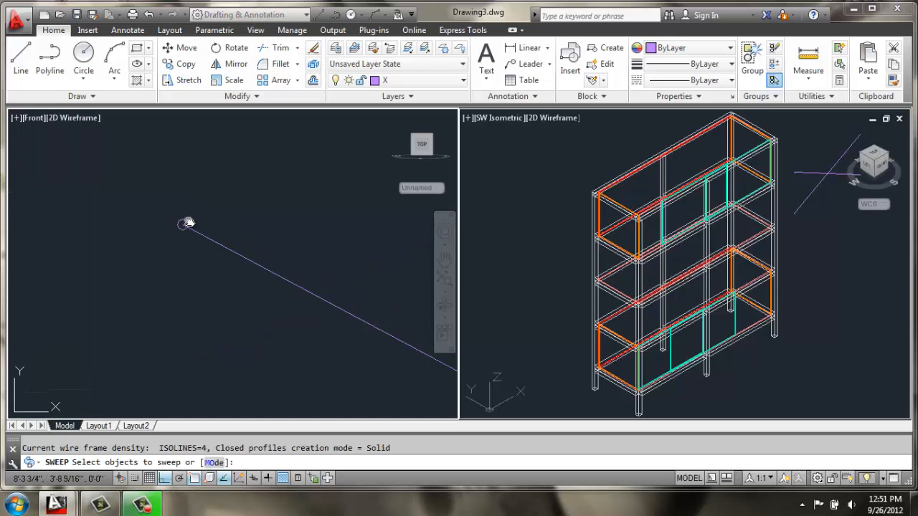
pyautogui.click(188, 222)
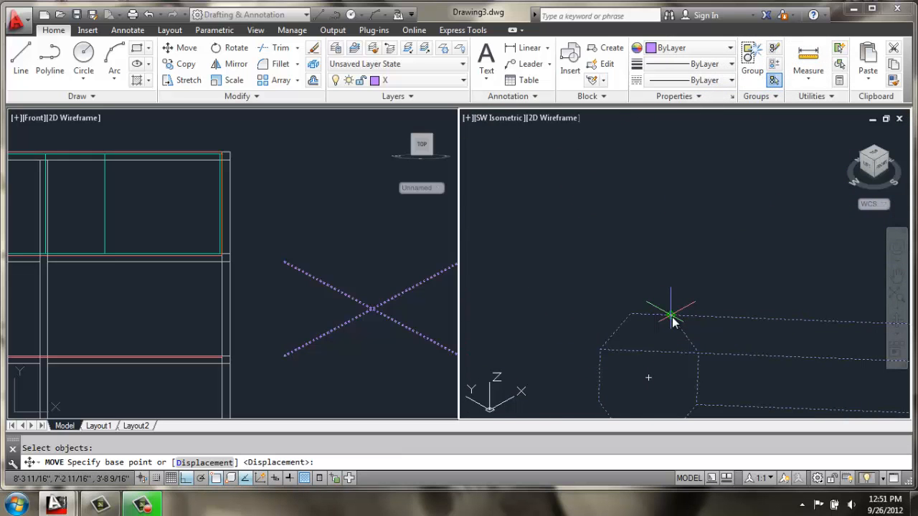
# Move the X crossbars onto the cabinet's back corner and set the left viewport to Left
pyautogui.click(671, 312)
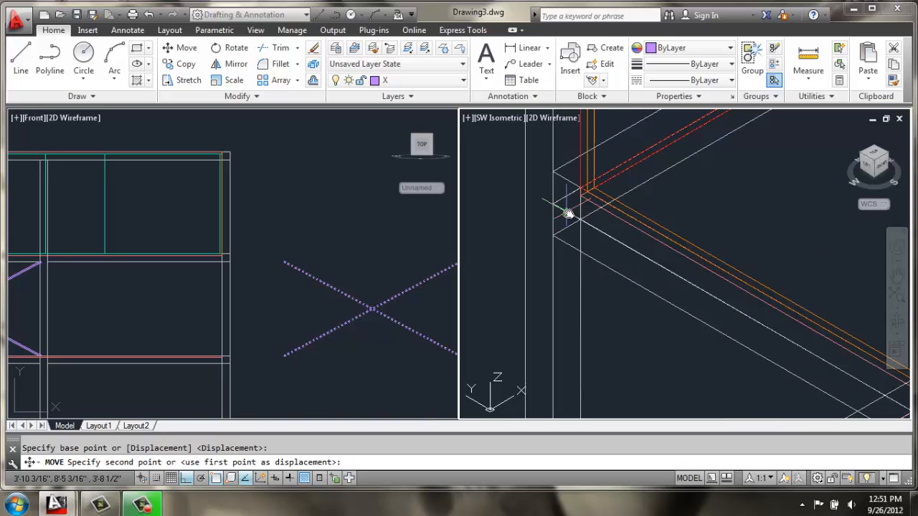
pyautogui.click(586, 222)
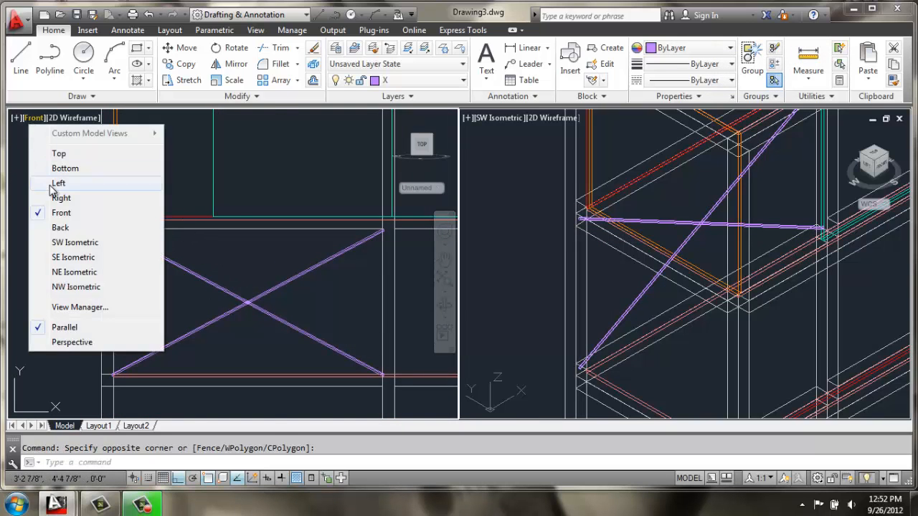
pyautogui.click(58, 184)
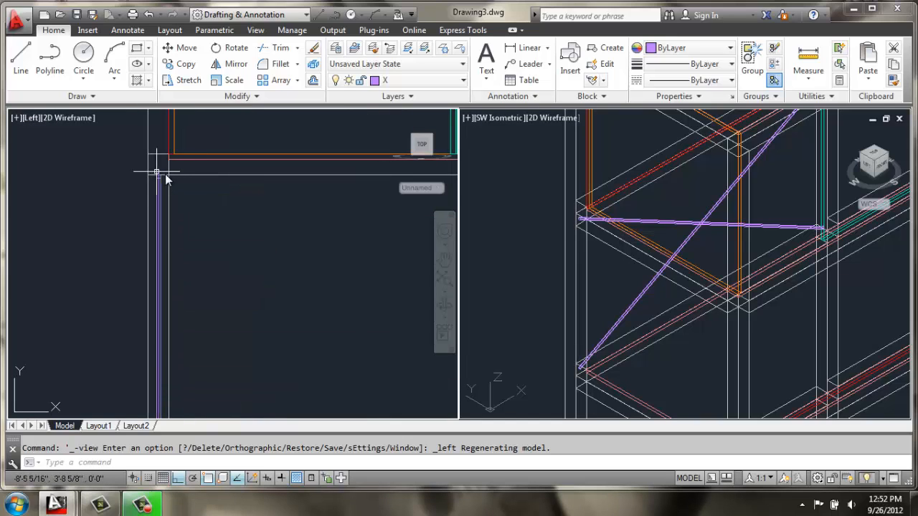
pyautogui.moveTo(533, 238)
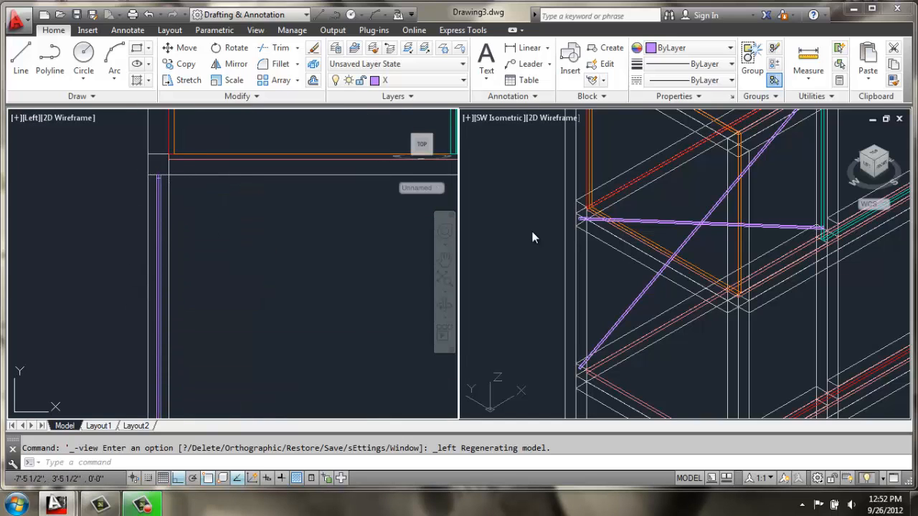
pyautogui.moveTo(577, 209)
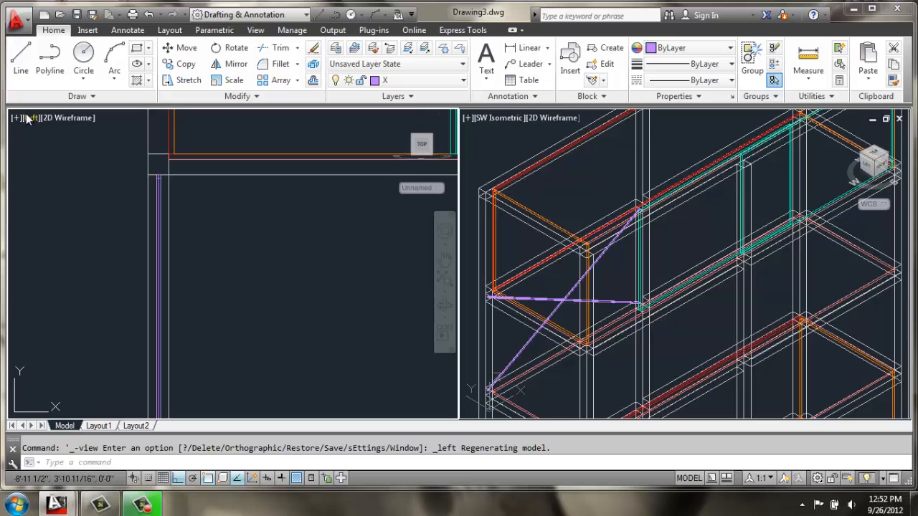
# Switch the left viewport to another standard view before copying the crossbars
pyautogui.click(30, 118)
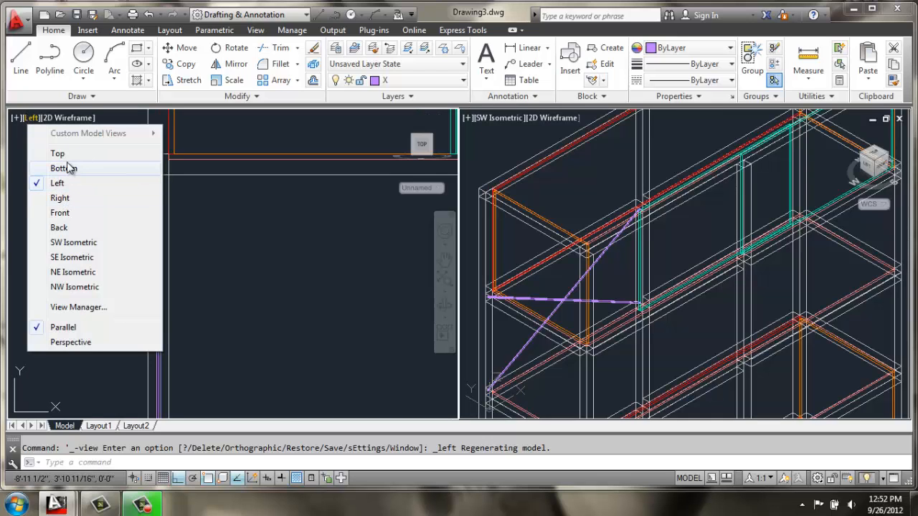
pyautogui.click(60, 213)
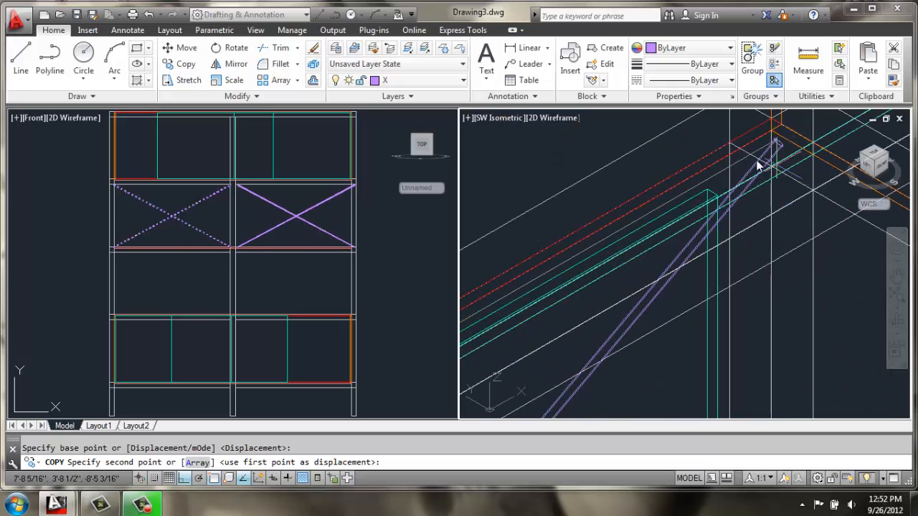
pyautogui.moveTo(748, 161)
pyautogui.write('.1')
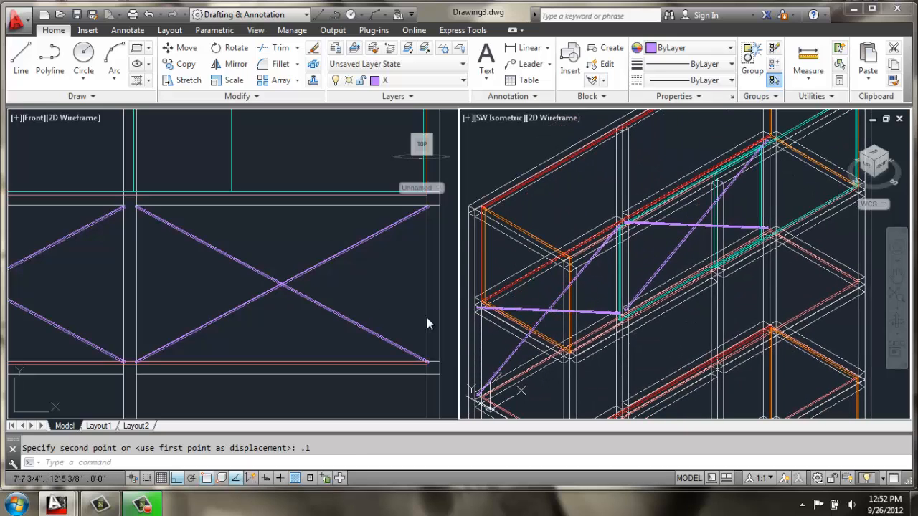
pyautogui.moveTo(743, 281)
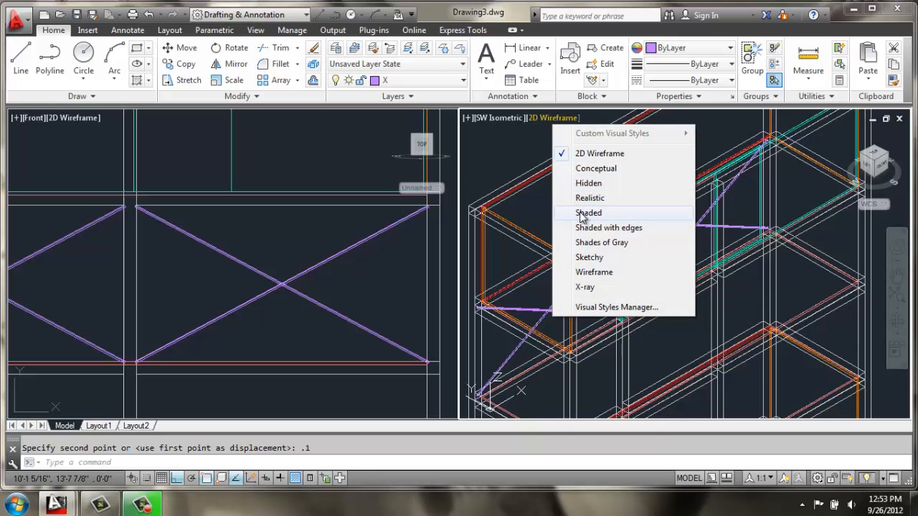
# Shade the isometric viewport and orbit round to check the shelves, doors and crossbars
pyautogui.click(588, 212)
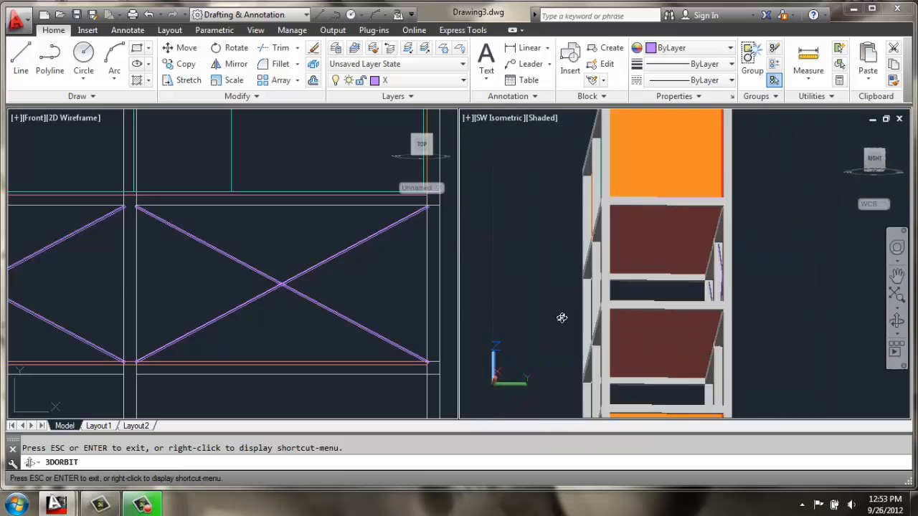
pyautogui.moveTo(562, 319); pyautogui.dragTo(433, 326)
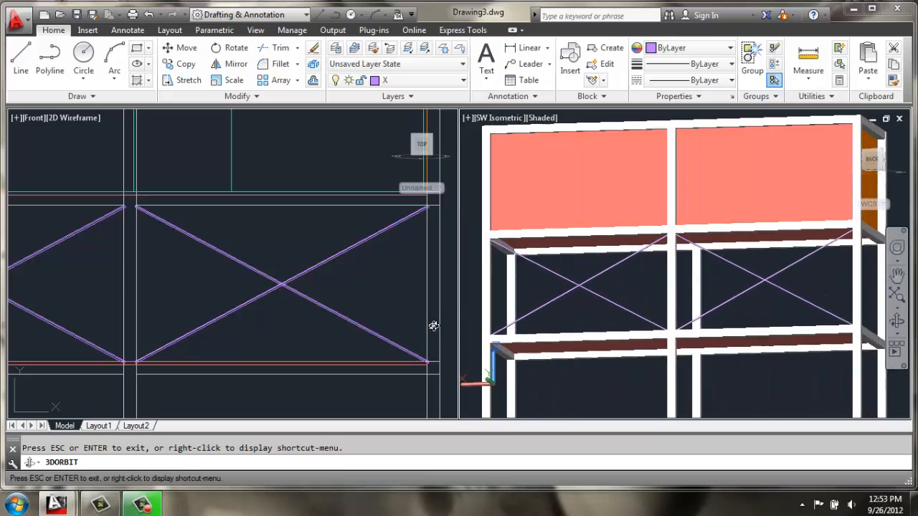
pyautogui.moveTo(433, 324); pyautogui.dragTo(534, 409)
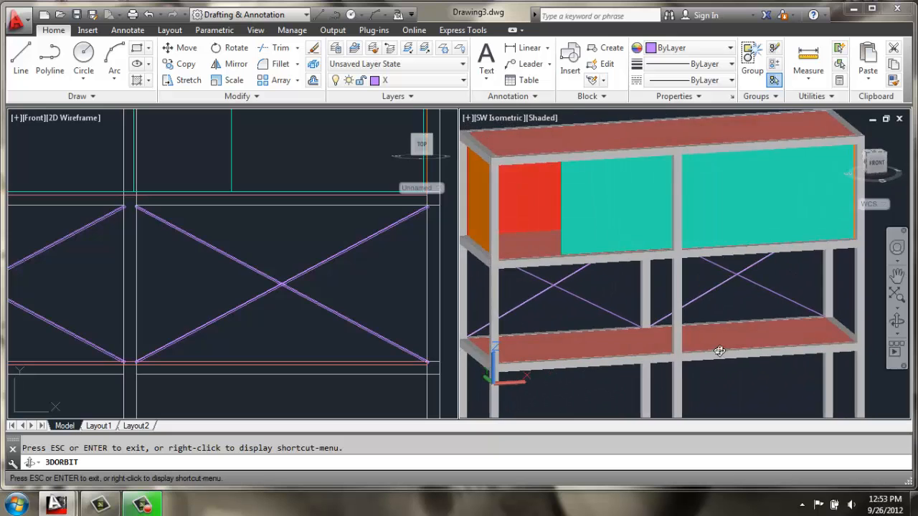
pyautogui.moveTo(720, 350); pyautogui.dragTo(706, 261)
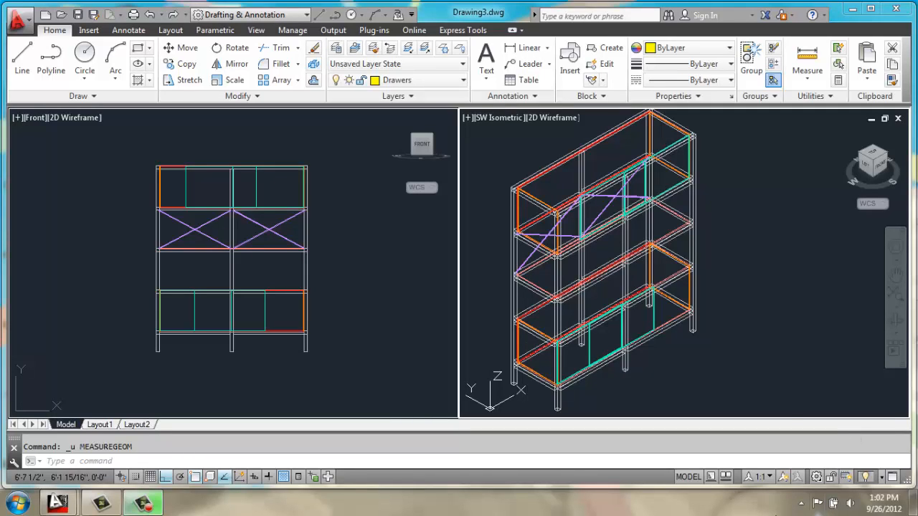
pyautogui.moveTo(725, 352)
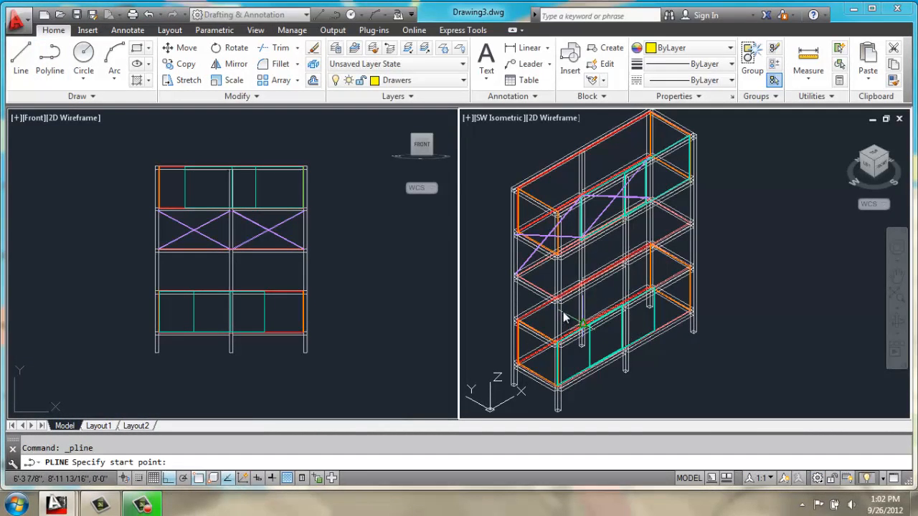
pyautogui.moveTo(694, 389)
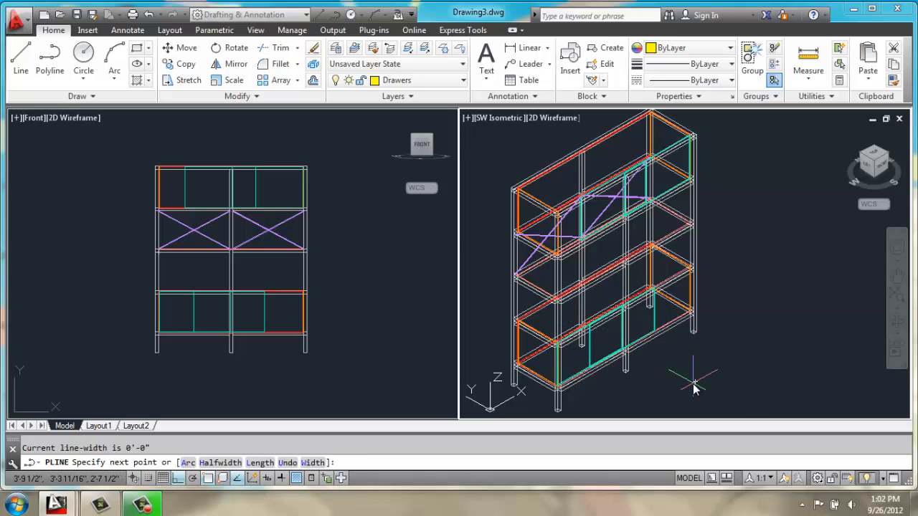
pyautogui.moveTo(733, 402)
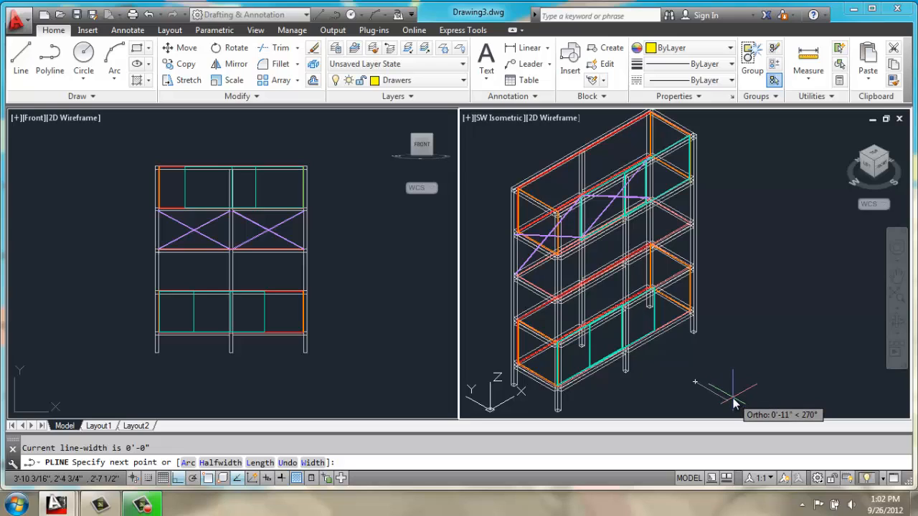
# Draw a closed polyline rectangle 1'3" by 1'10.25" beside the cabinet as the drawer base
pyautogui.write('1')
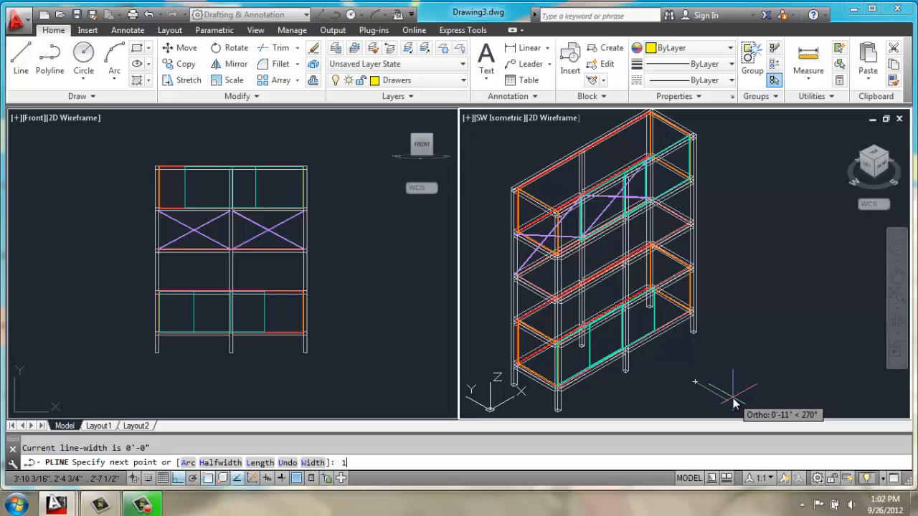
pyautogui.write("1'3")
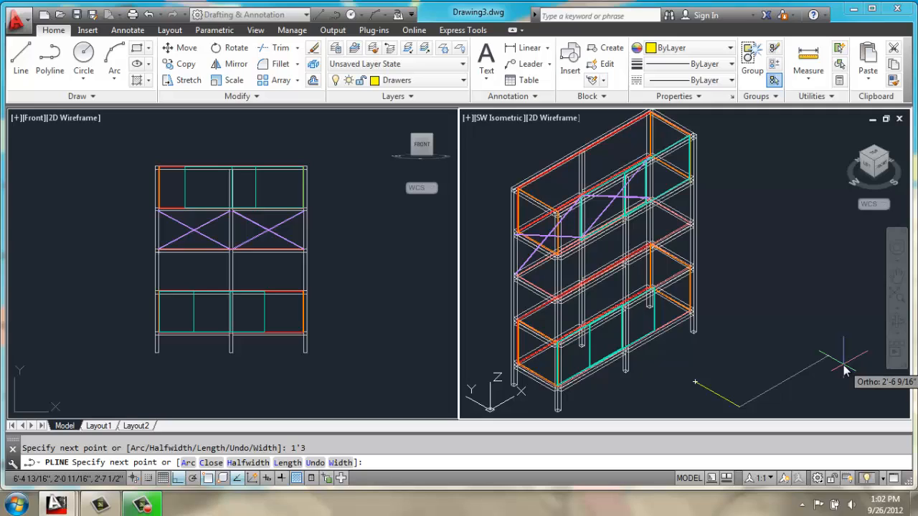
pyautogui.write("1'10.")
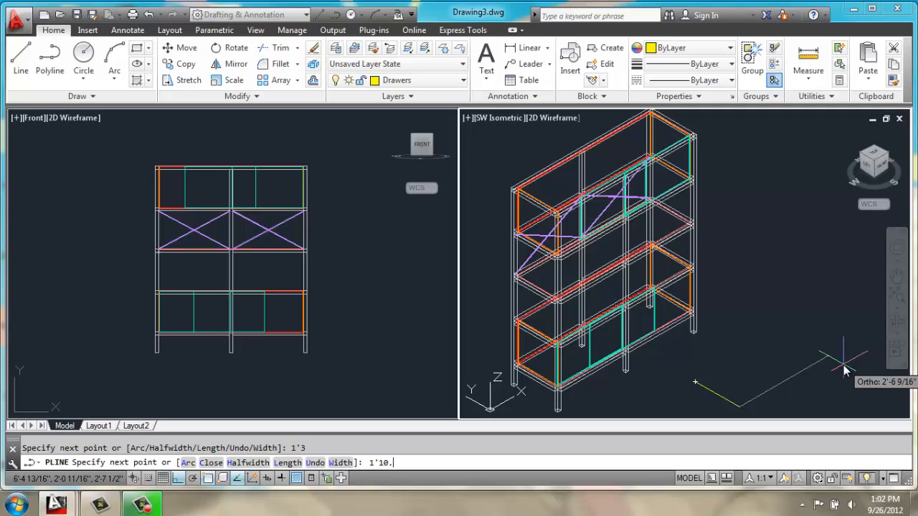
pyautogui.write('25')
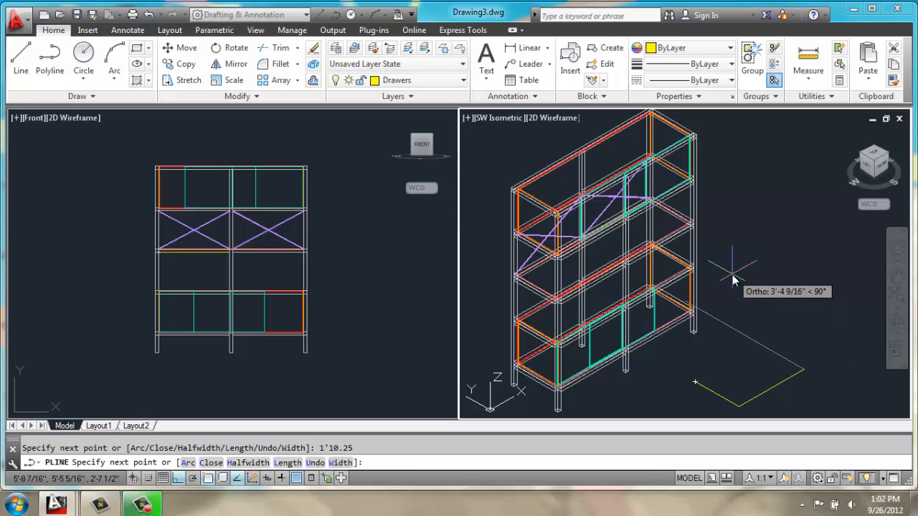
pyautogui.write('c')
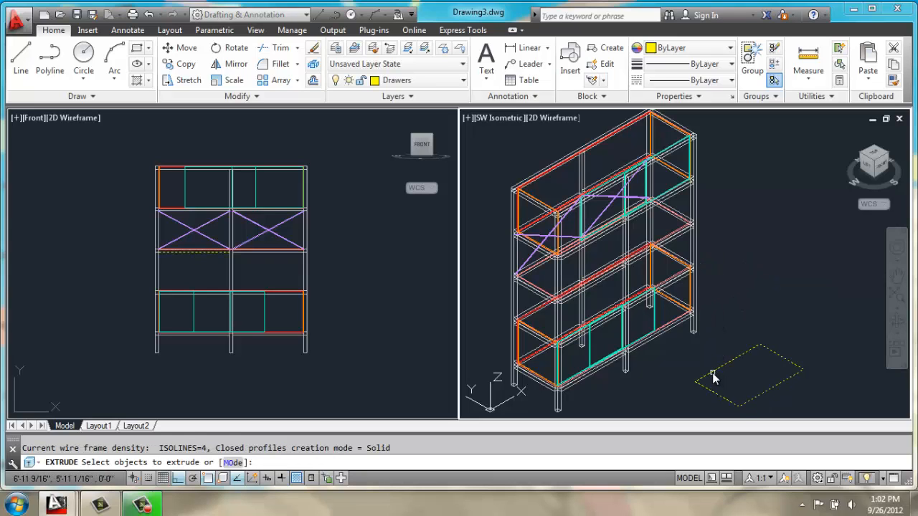
# Extrude the rectangle 4 inches into a solid drawer box
pyautogui.write('4">: 4')
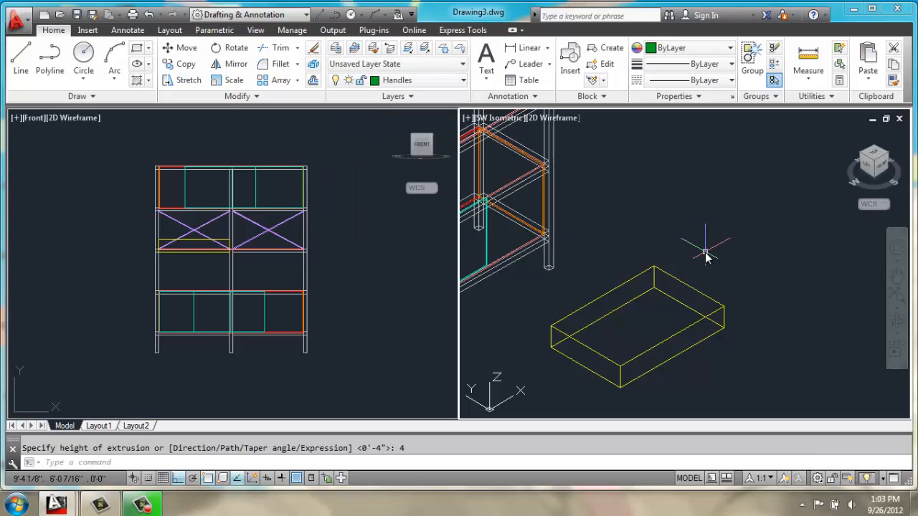
pyautogui.moveTo(700, 241)
pyautogui.write('PLINE')
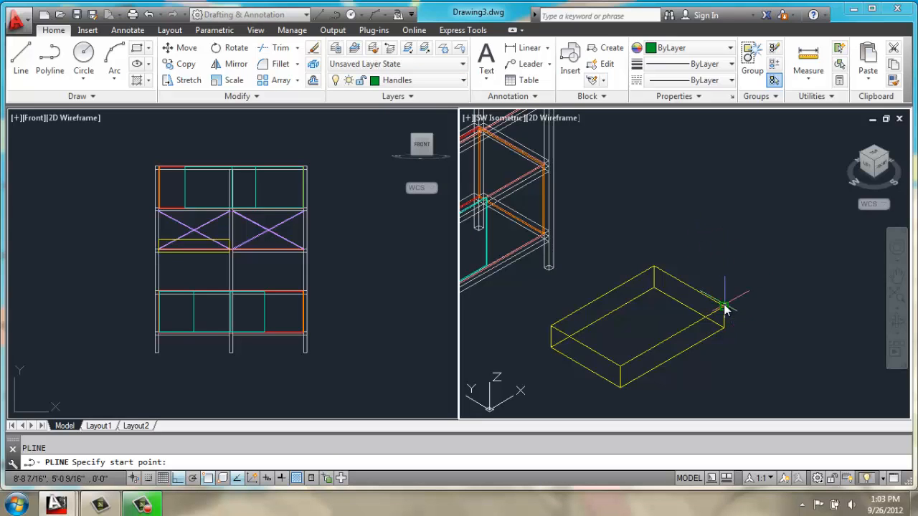
# Draw a 1-inch-segment handle path, fillet its corners at radius .5, and add a .1 radius circle
pyautogui.click(725, 308)
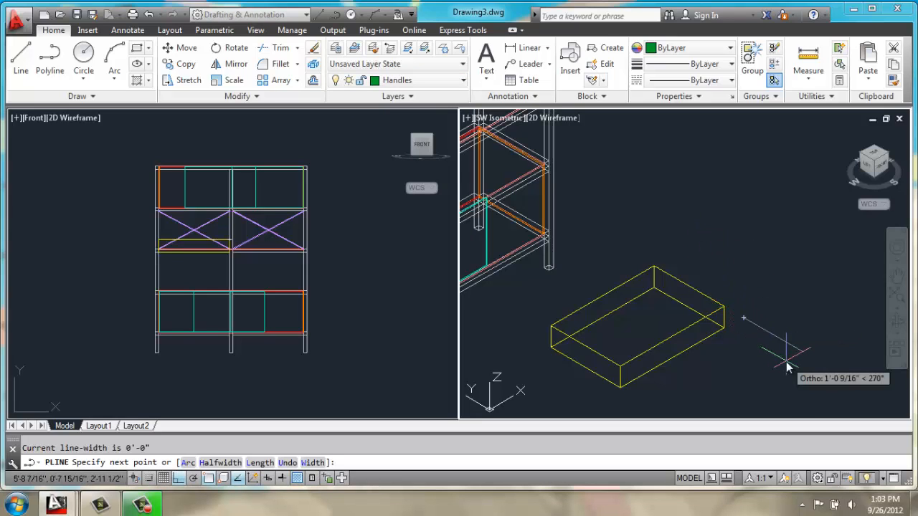
pyautogui.write('1')
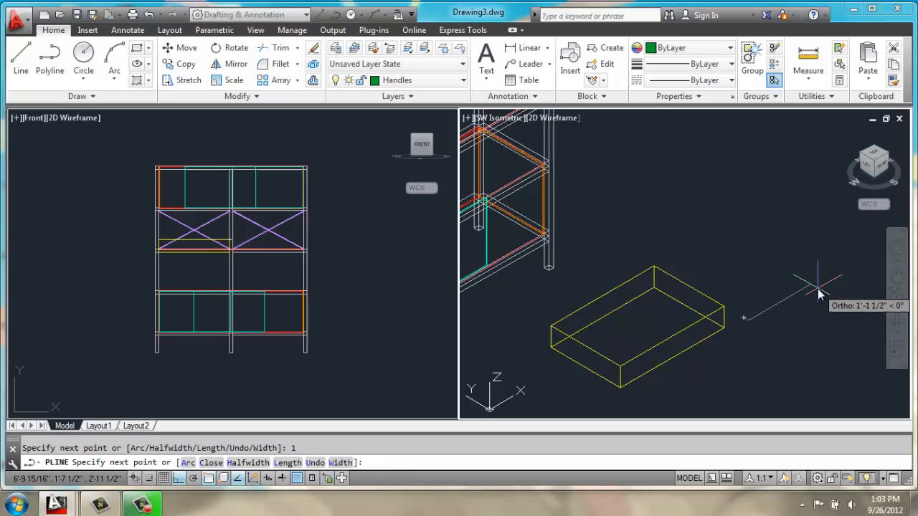
pyautogui.moveTo(738, 264)
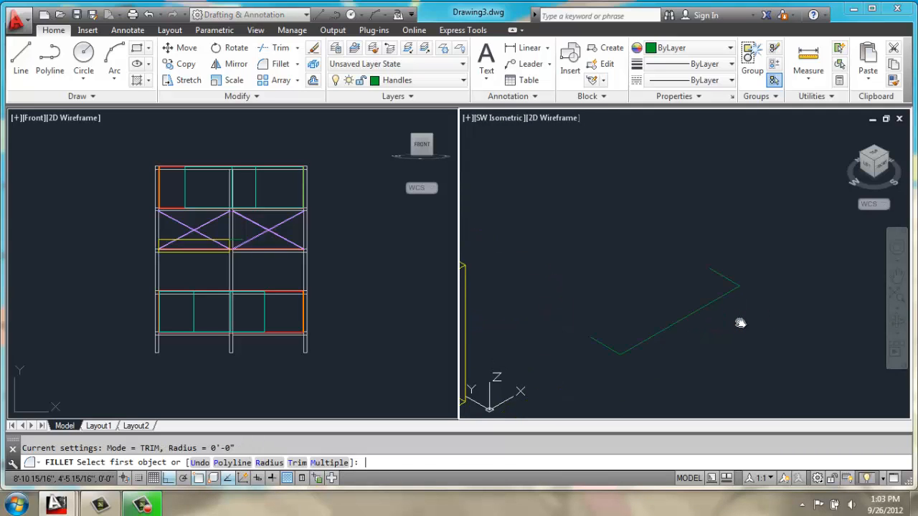
pyautogui.write('r.5')
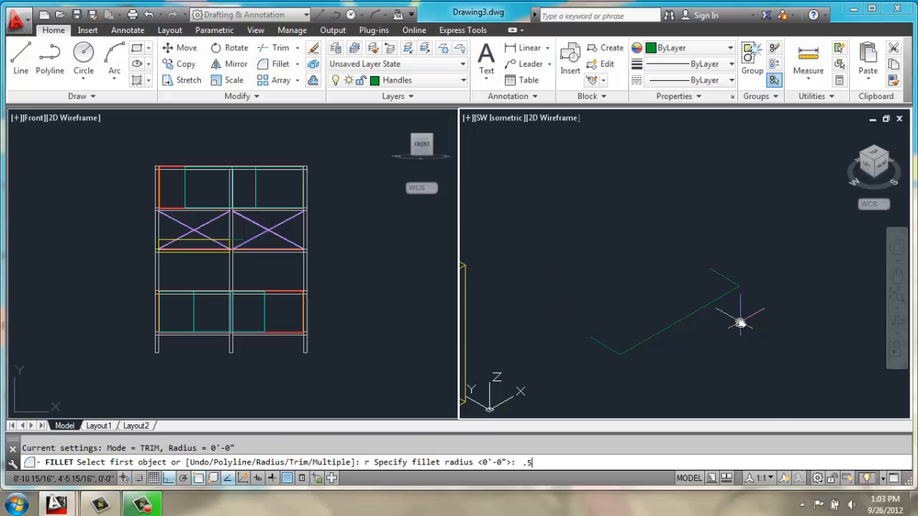
pyautogui.press('Enter')
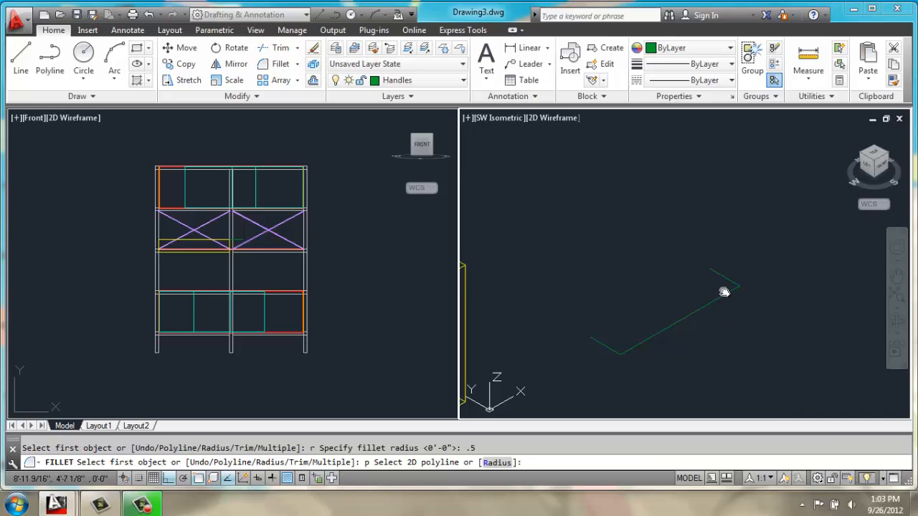
pyautogui.click(723, 292)
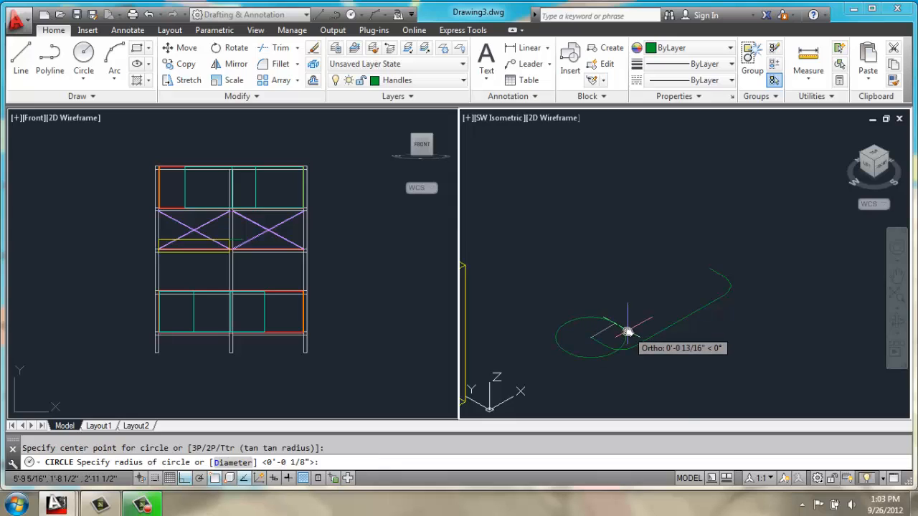
pyautogui.write('.1')
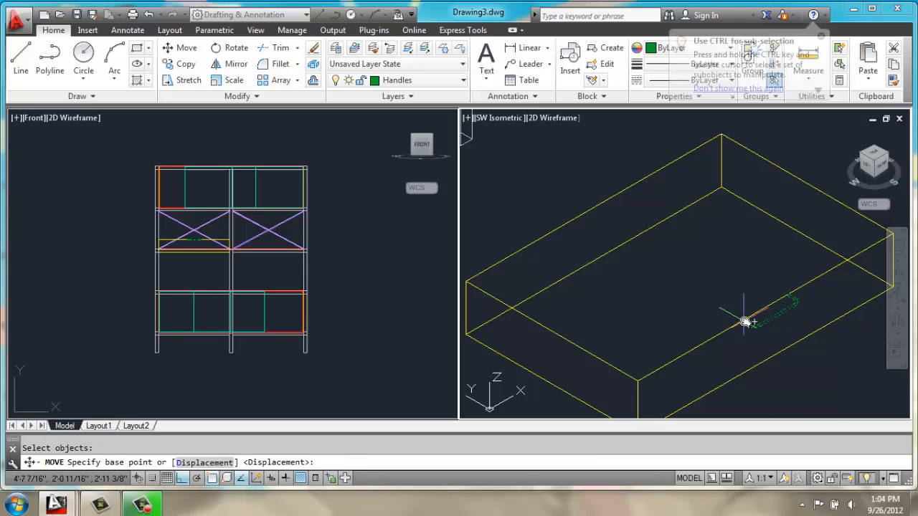
# Sweep the circle along the path and move the handle 2 units onto the drawer front
pyautogui.write('2')
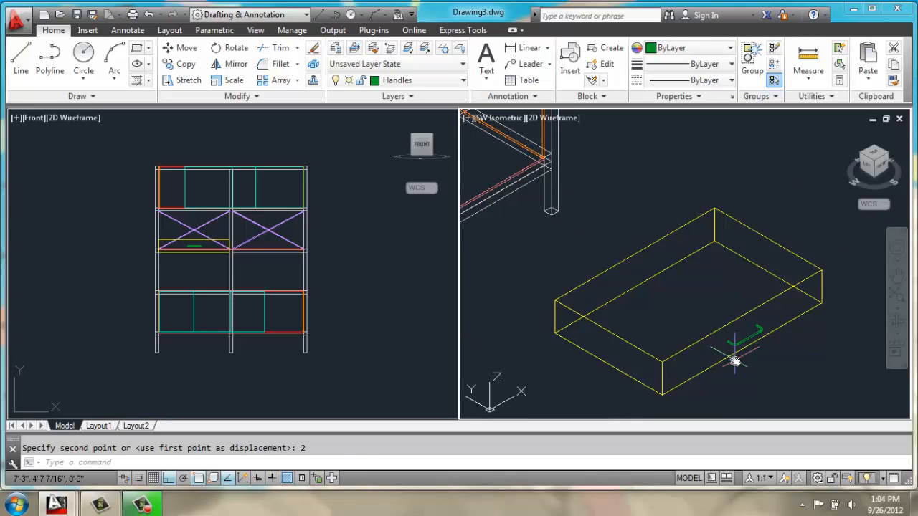
pyautogui.moveTo(737, 362)
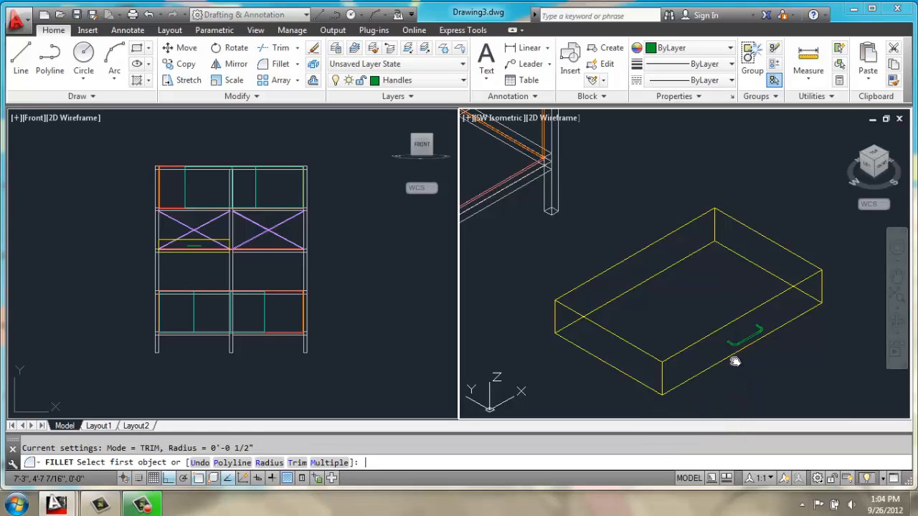
# Fillet the drawer edges at radius .2, then copy drawer and handle up 4 units twice
pyautogui.write('r.2')
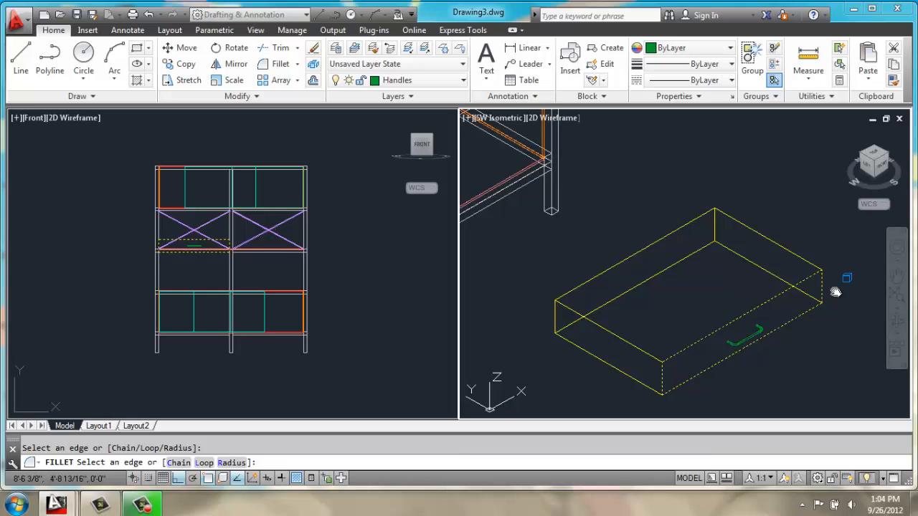
pyautogui.click(833, 307)
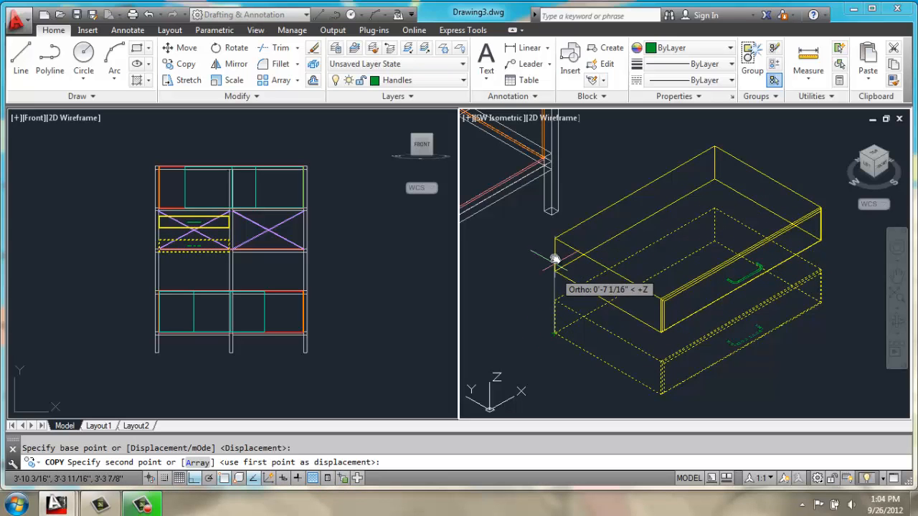
pyautogui.write('4')
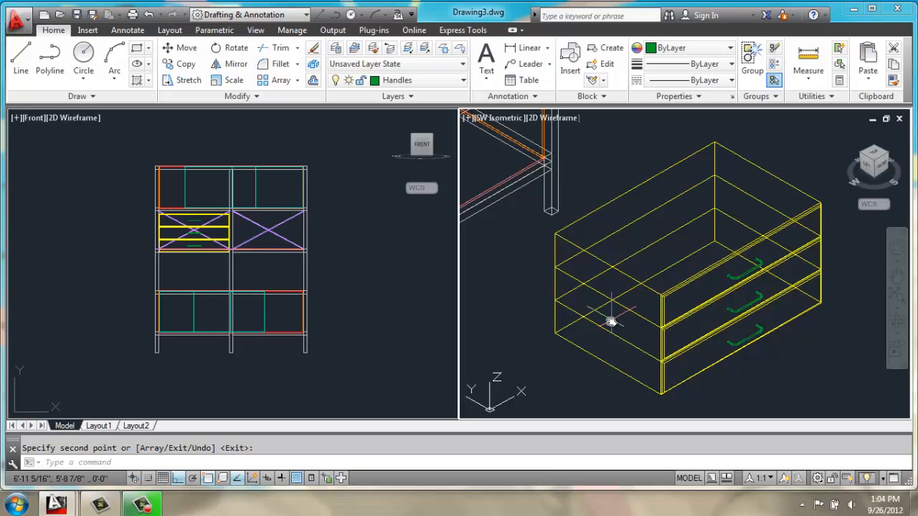
pyautogui.moveTo(608, 322)
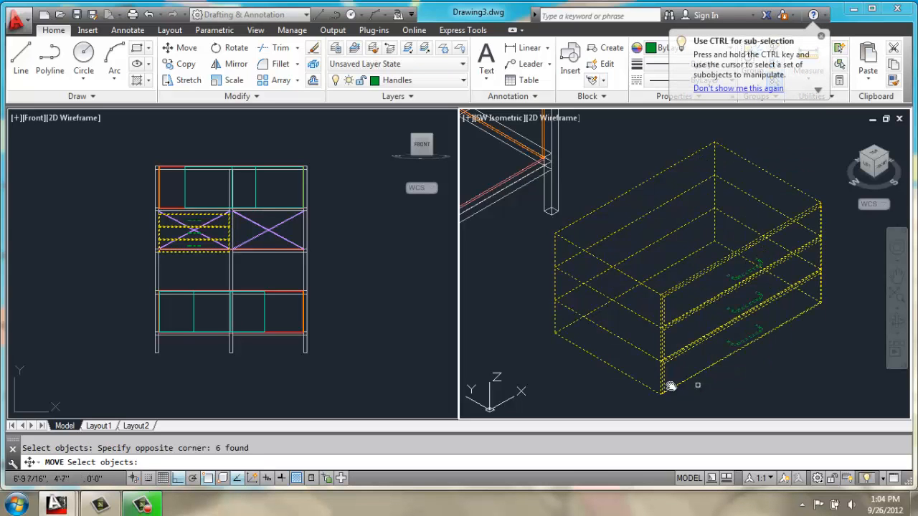
# Window-select the three drawers with handles and move them into the cabinet's left bay
pyautogui.click(671, 388)
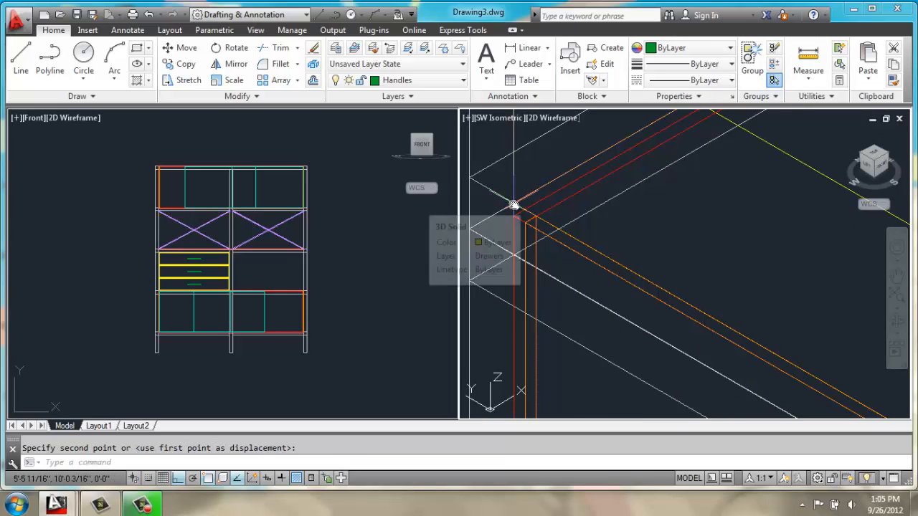
pyautogui.moveTo(677, 232)
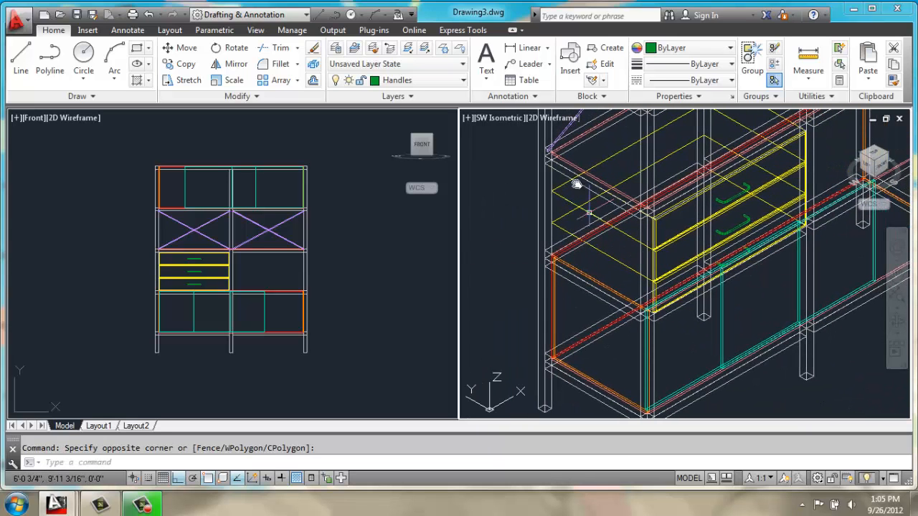
# Set the isometric viewport to Shaded and orbit round the cabinet front and back
pyautogui.click(557, 117)
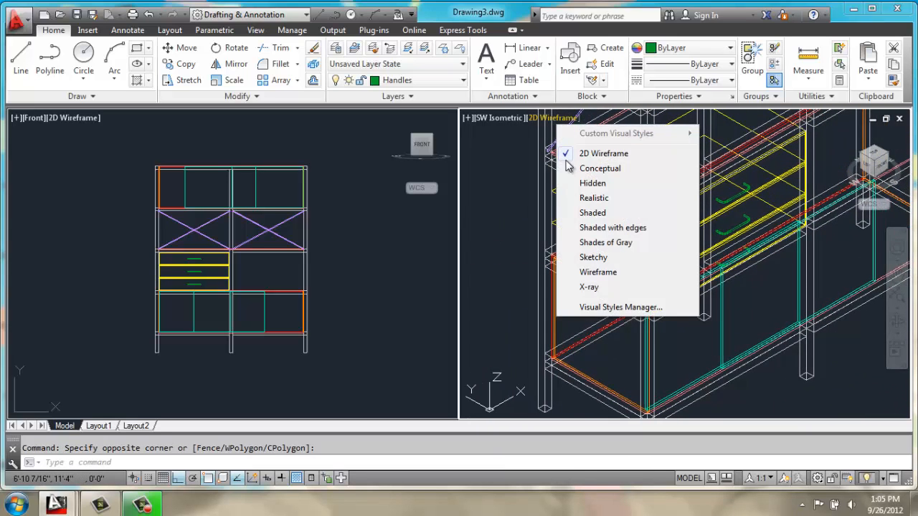
pyautogui.click(592, 212)
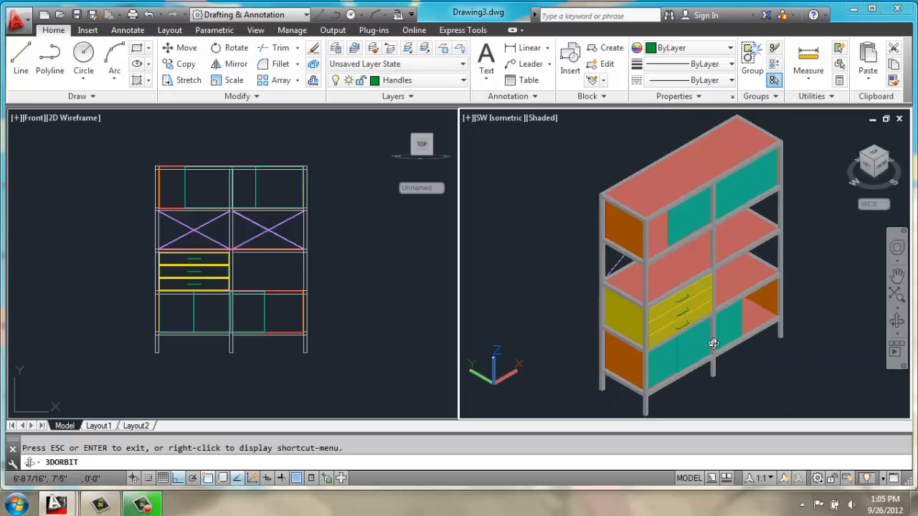
pyautogui.moveTo(714, 343); pyautogui.dragTo(614, 284)
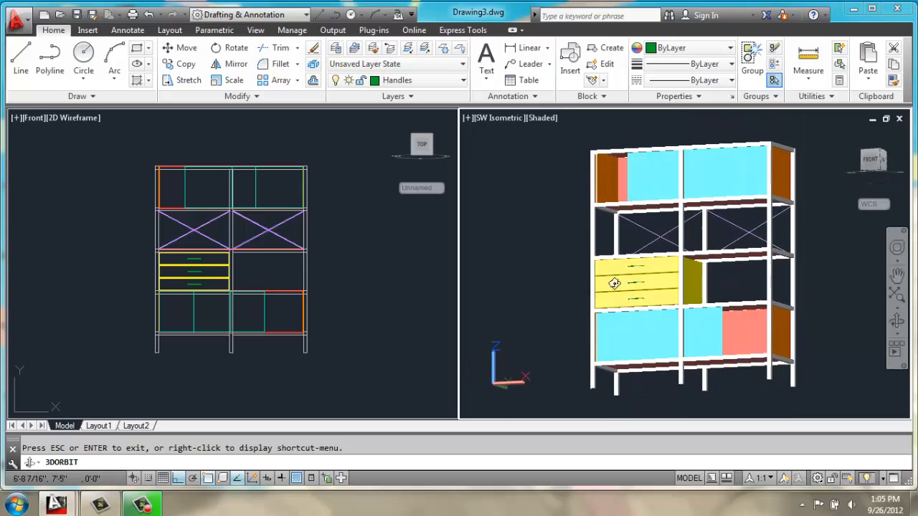
pyautogui.moveTo(614, 284); pyautogui.dragTo(465, 301)
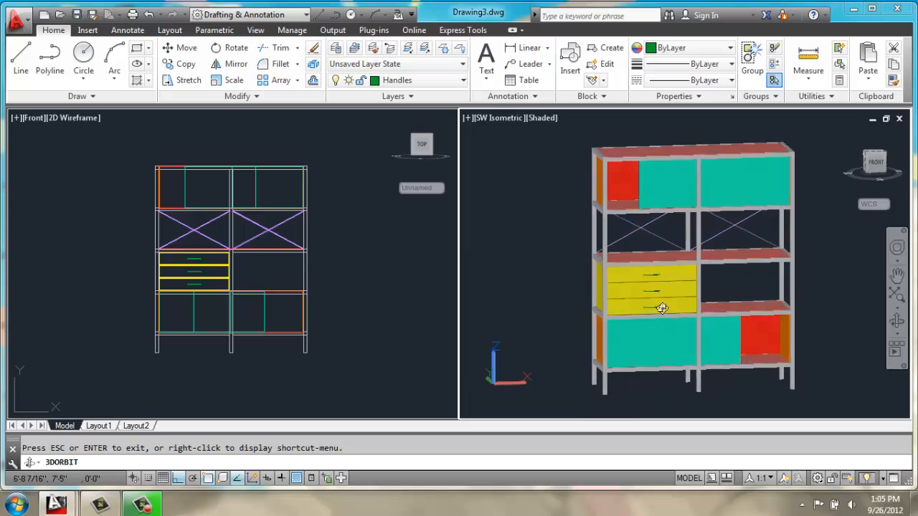
pyautogui.moveTo(660, 308); pyautogui.dragTo(456, 293)
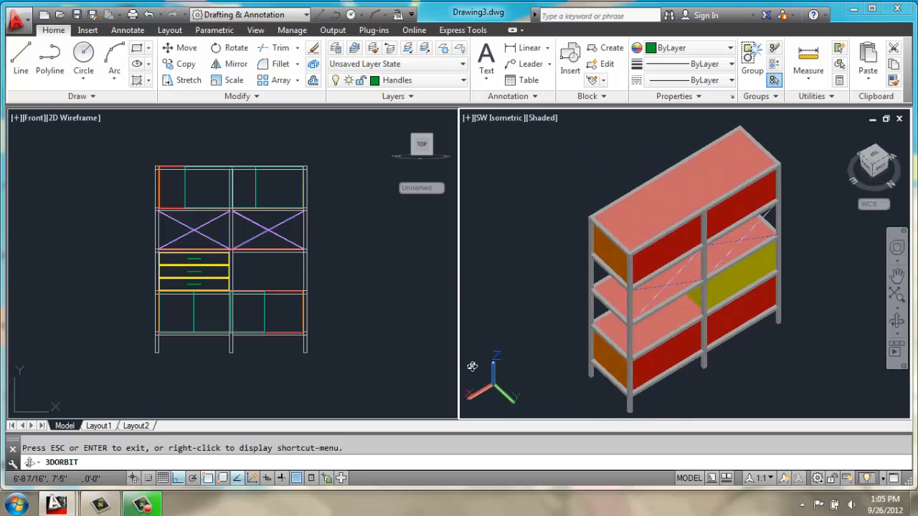
pyautogui.moveTo(472, 368); pyautogui.dragTo(696, 356)
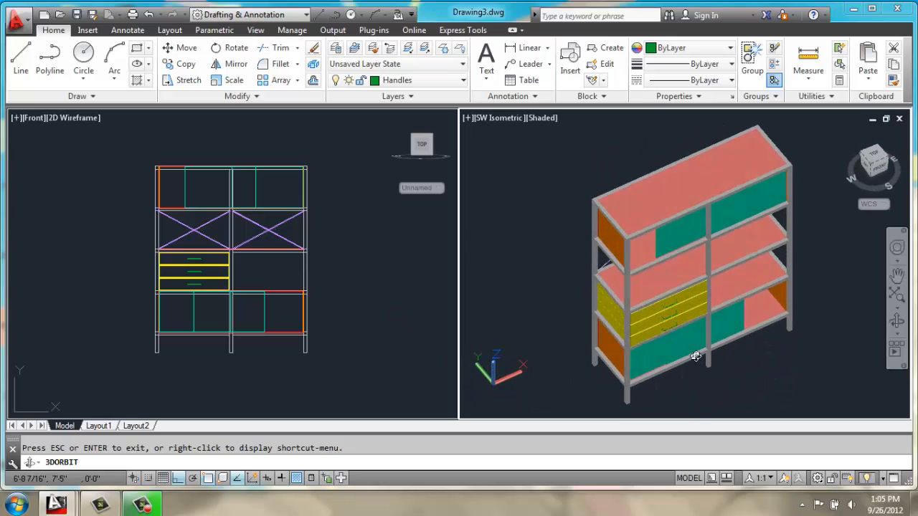